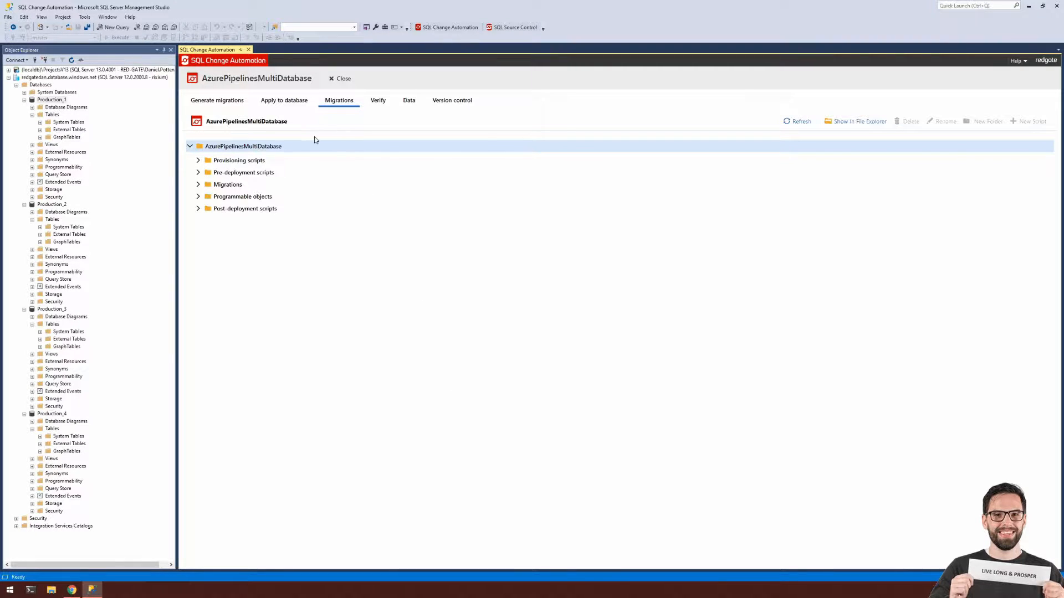
# - Expand Migrations > 1.0.0-Baseline and open the baseline script that creates dbo.BasicTable
pyautogui.click(198, 184)
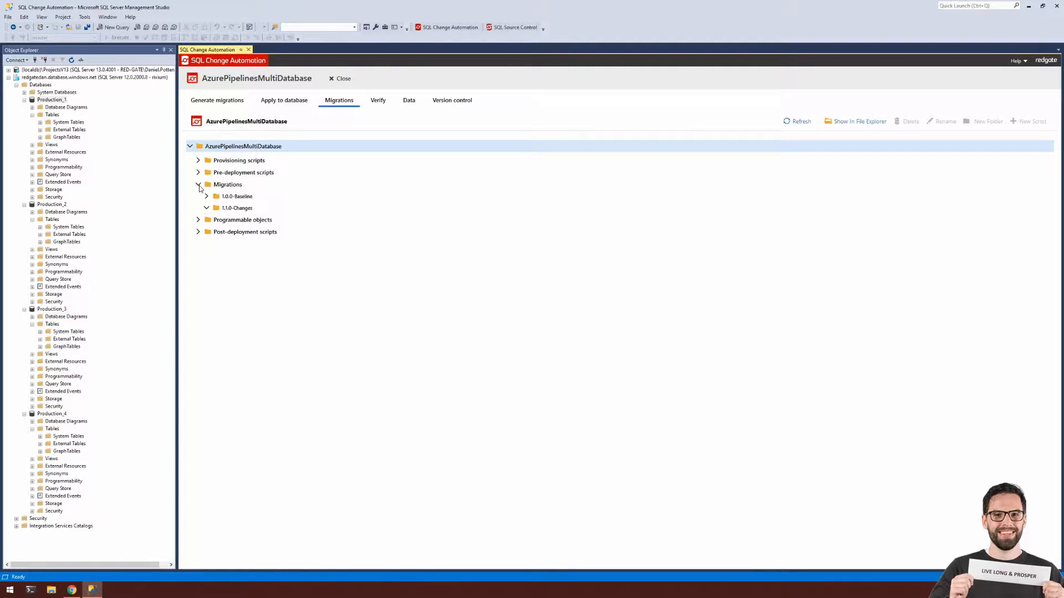
pyautogui.click(206, 196)
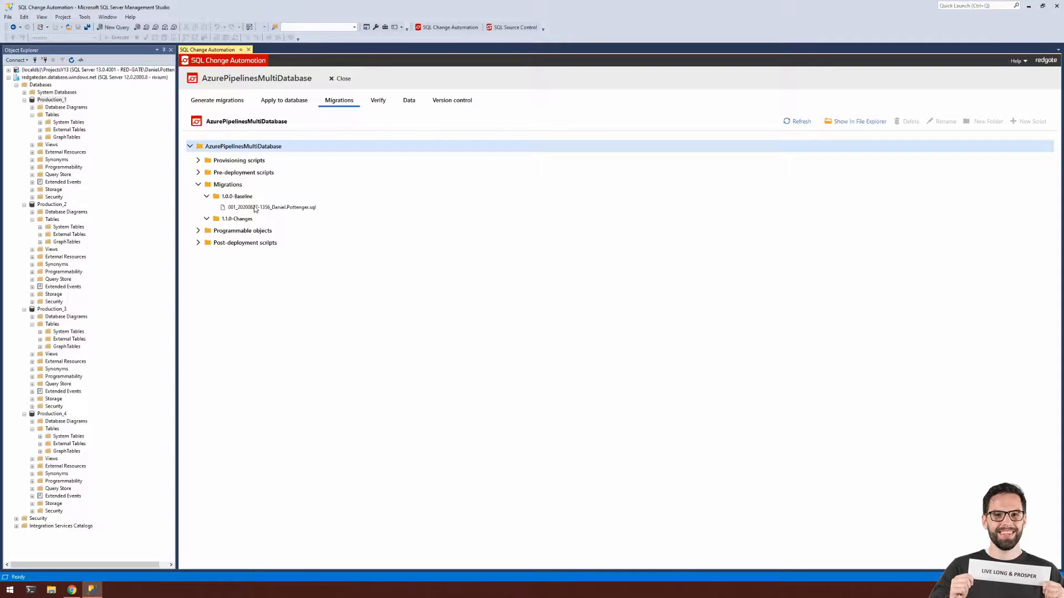
pyautogui.click(270, 207)
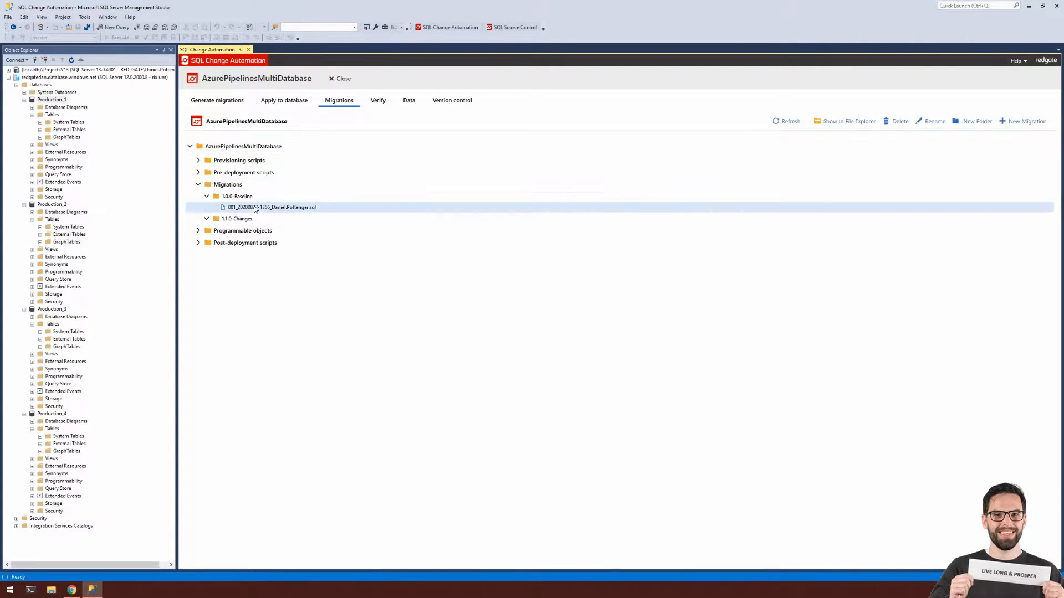
pyautogui.doubleClick(271, 207)
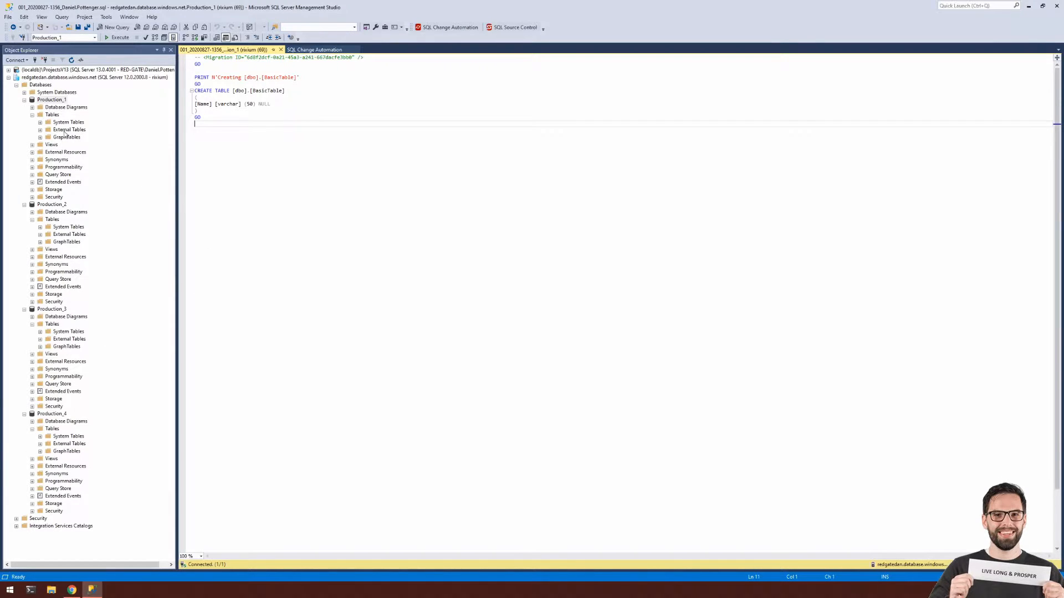
pyautogui.moveTo(44, 293)
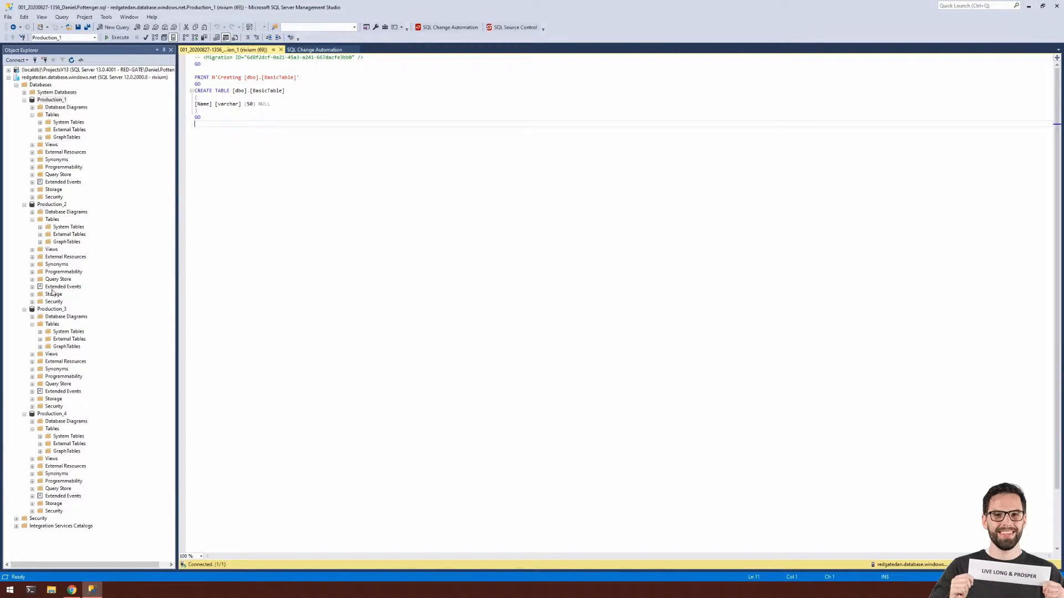
pyautogui.moveTo(104, 362)
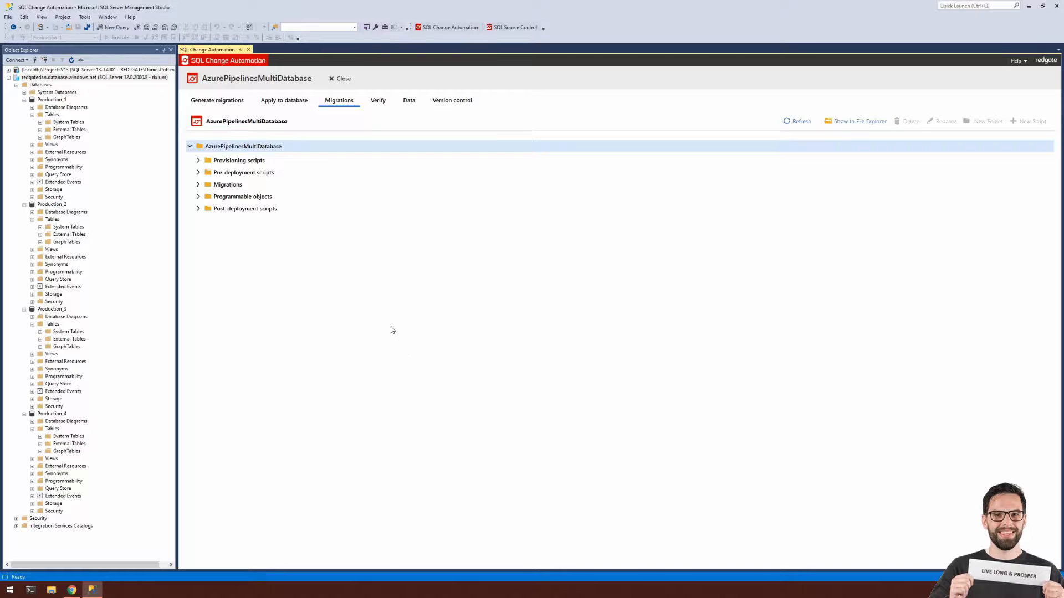
pyautogui.moveTo(386, 319)
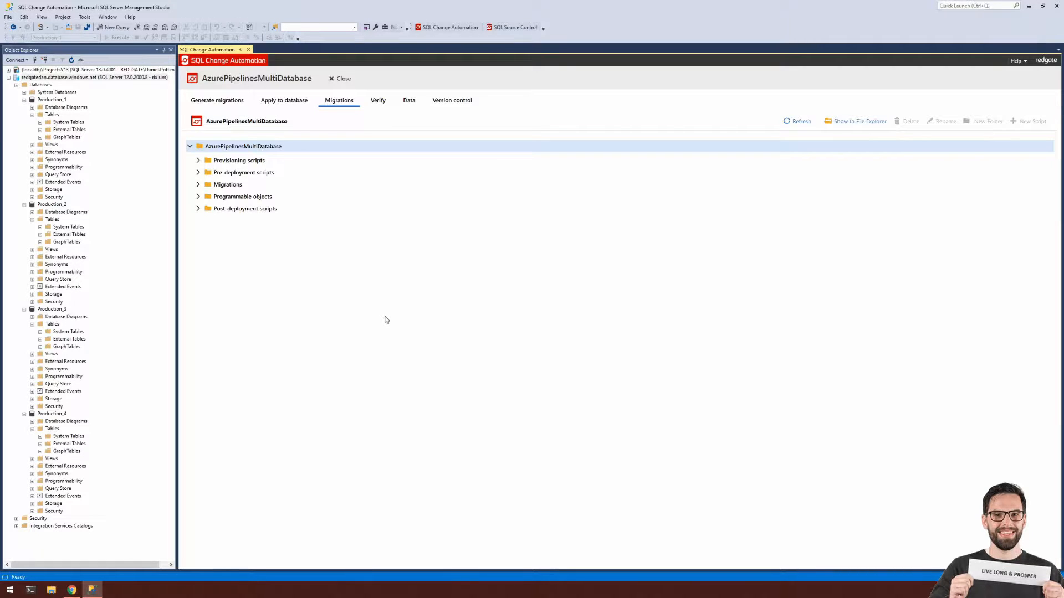
pyautogui.moveTo(428, 202)
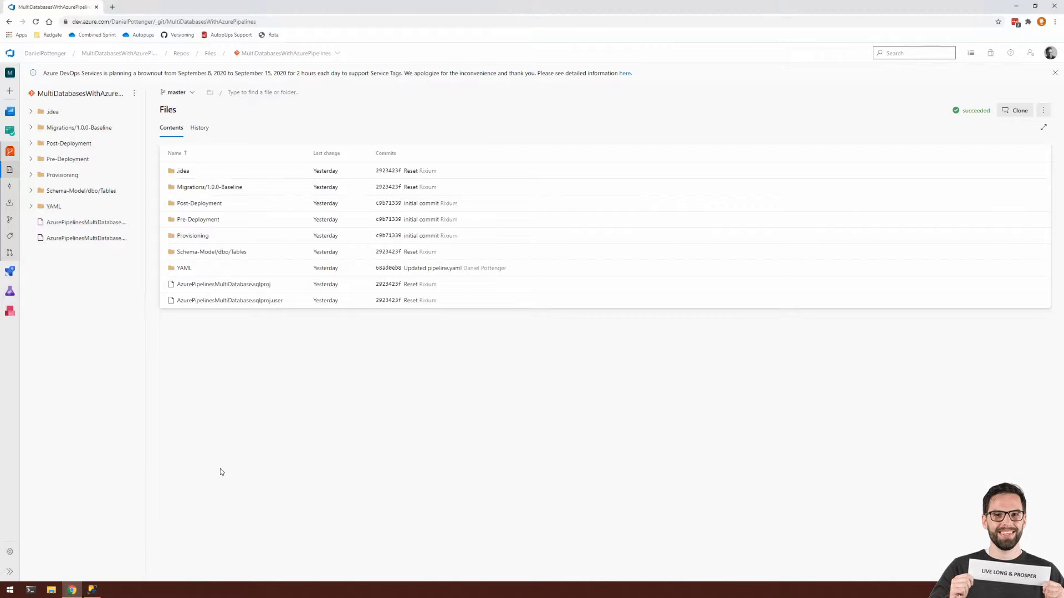
pyautogui.moveTo(233, 458)
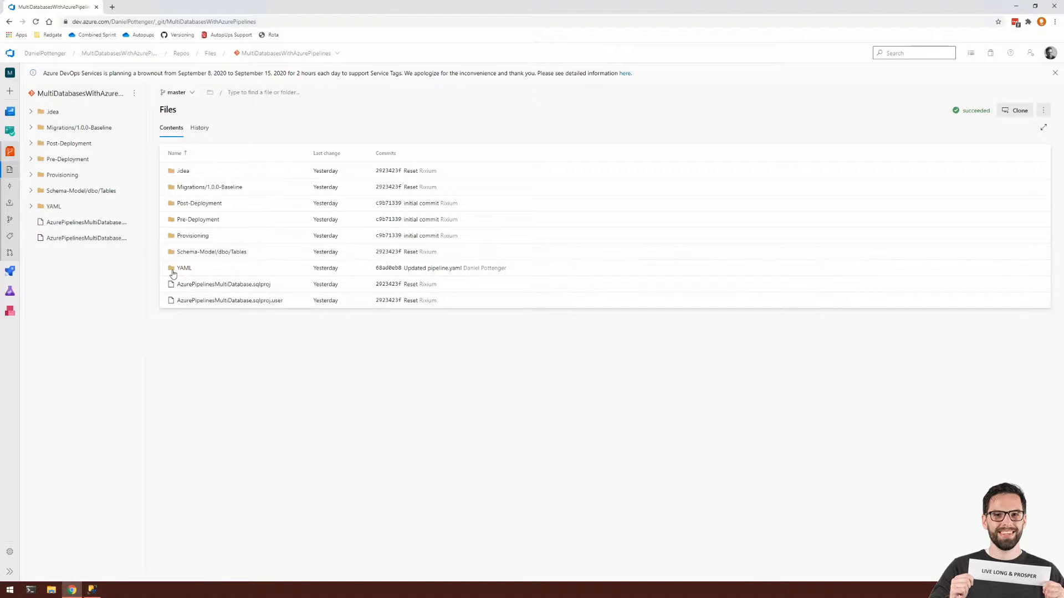
# - Show the YAML folder containing deploy-from-package.yaml and pipeline.yaml
pyautogui.click(184, 267)
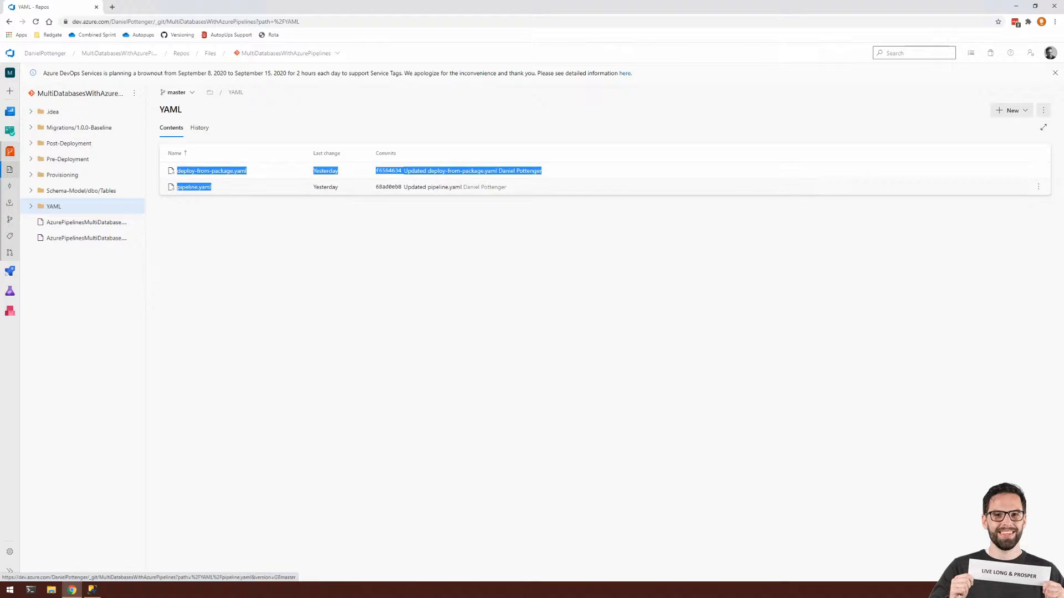
pyautogui.click(235, 223)
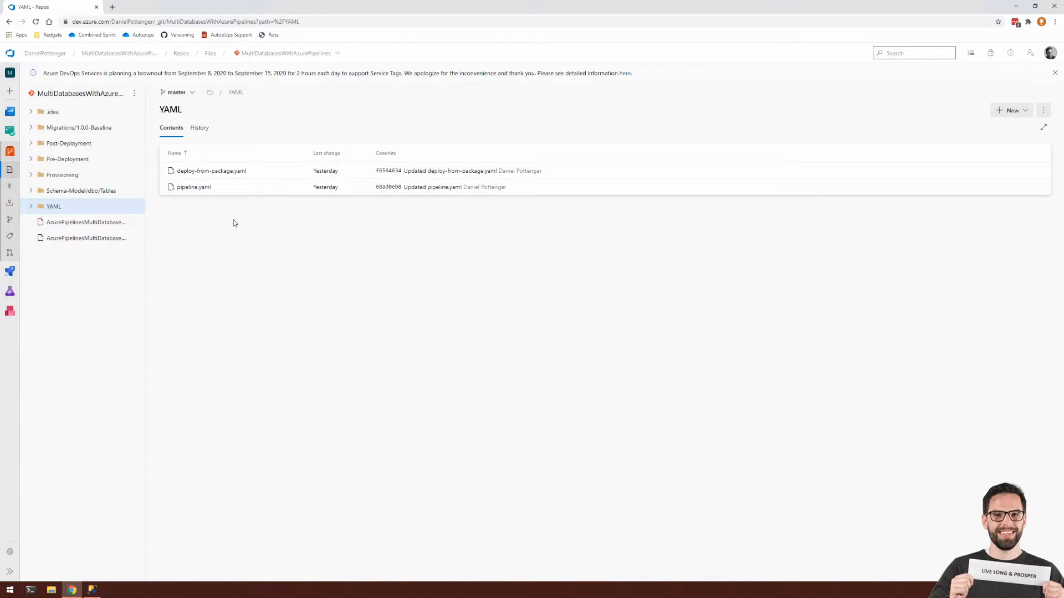
pyautogui.moveTo(236, 171)
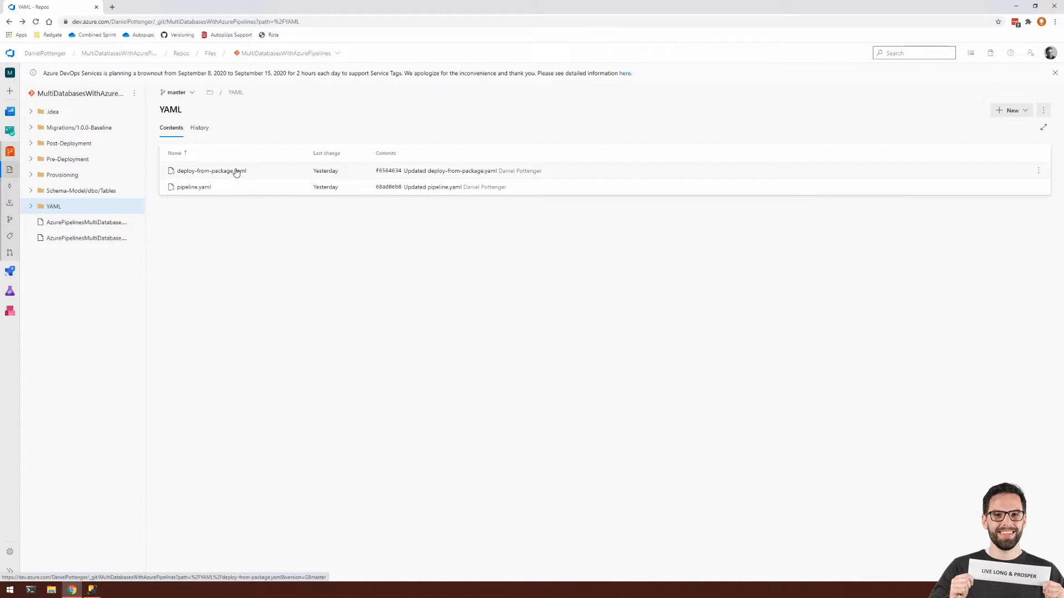
# - Open deploy-from-package.yaml and highlight its DeployFromPackage task block and DatabaseUser variable
pyautogui.click(208, 171)
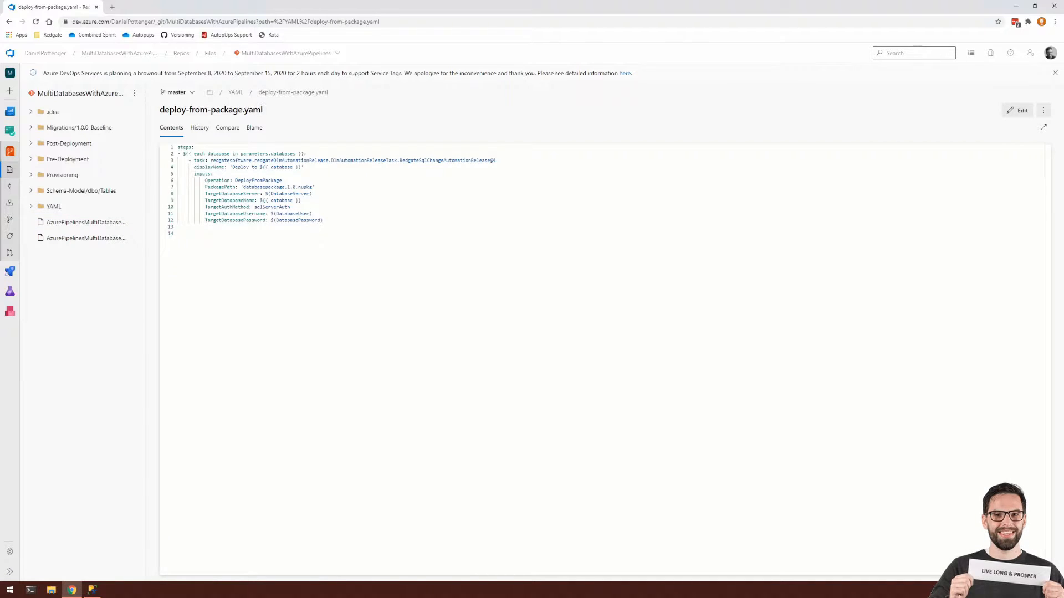
pyautogui.tripleClick(334, 160)
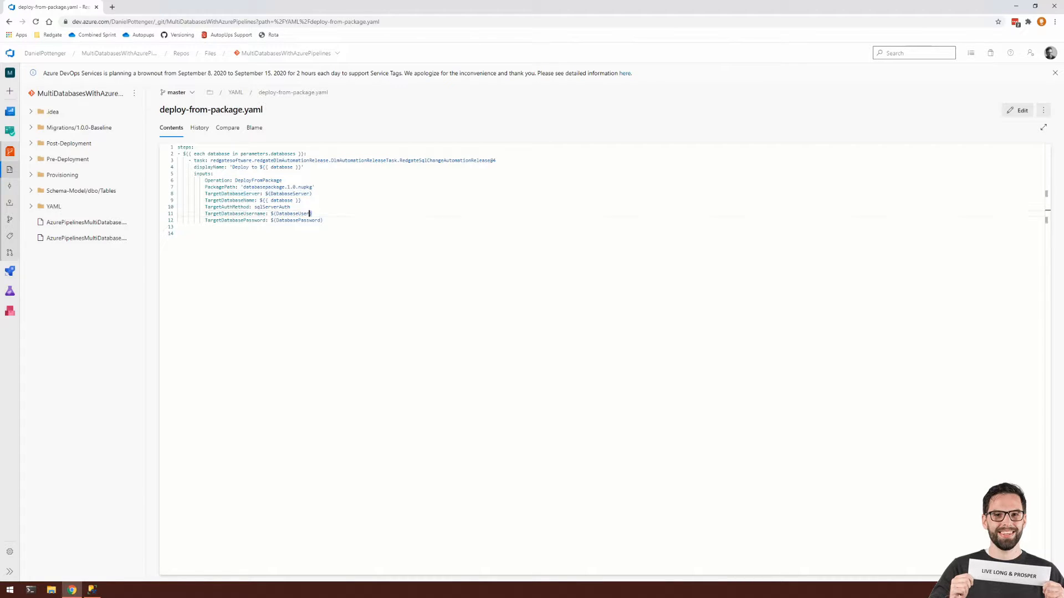
pyautogui.doubleClick(296, 220)
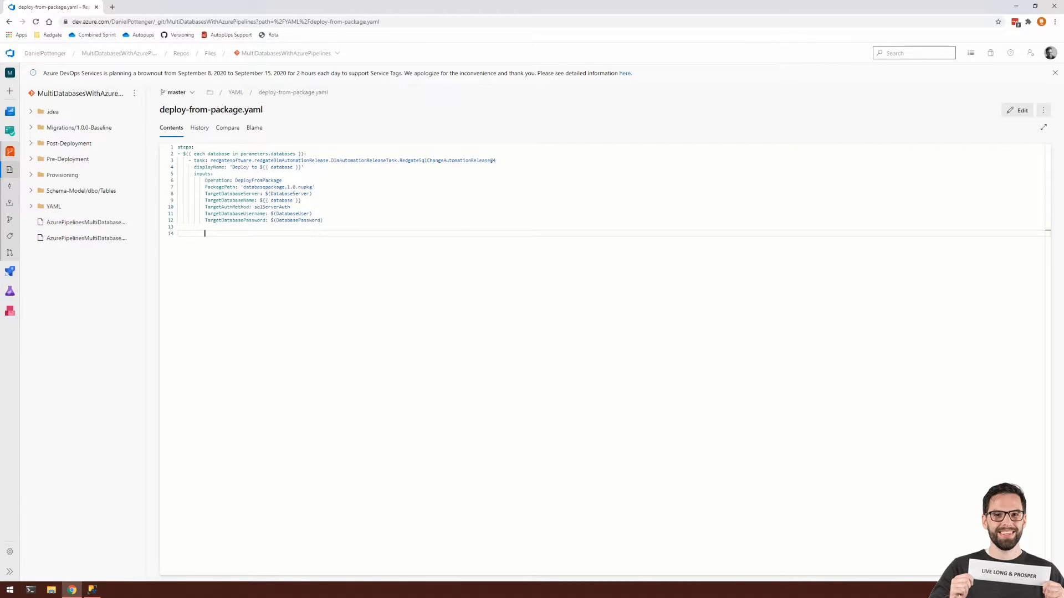
pyautogui.moveTo(231, 154); pyautogui.dragTo(305, 154)
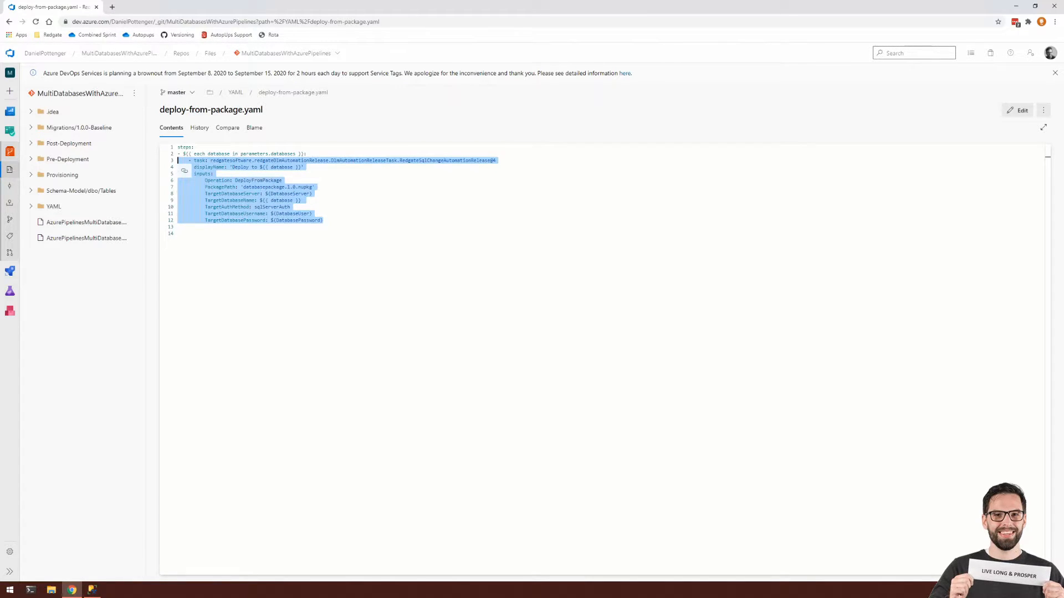
pyautogui.doubleClick(217, 153)
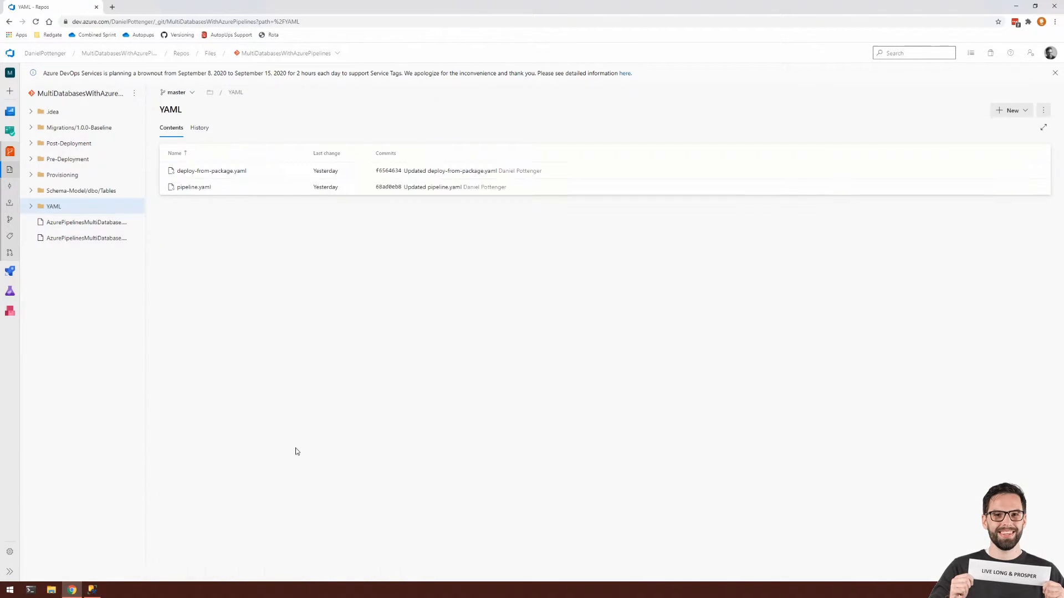
# - Open pipeline.yaml and highlight the databasepackage package name in its build step
pyautogui.click(193, 186)
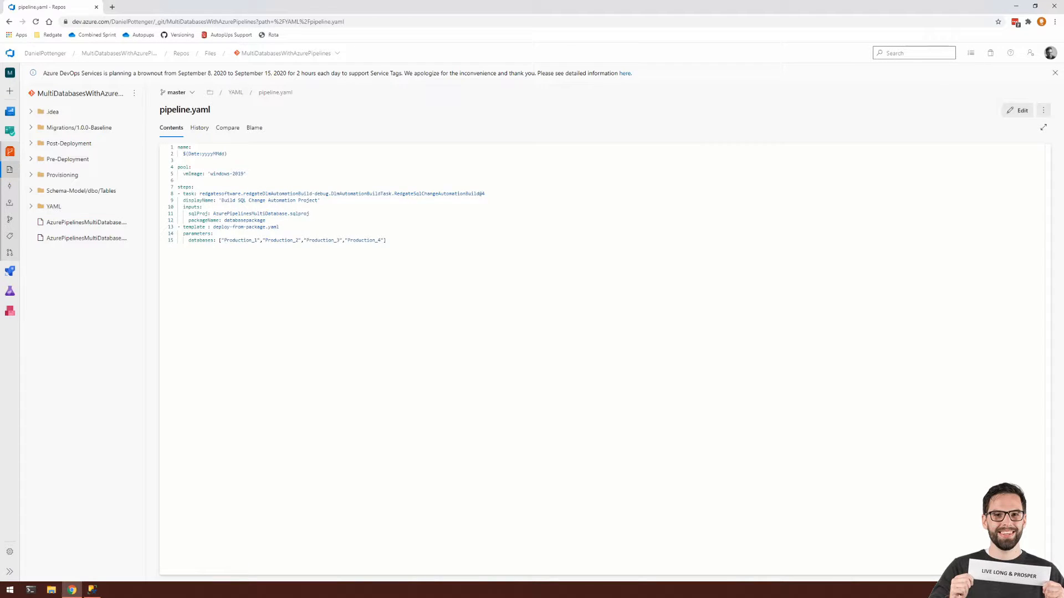
pyautogui.moveTo(178, 167); pyautogui.dragTo(247, 173)
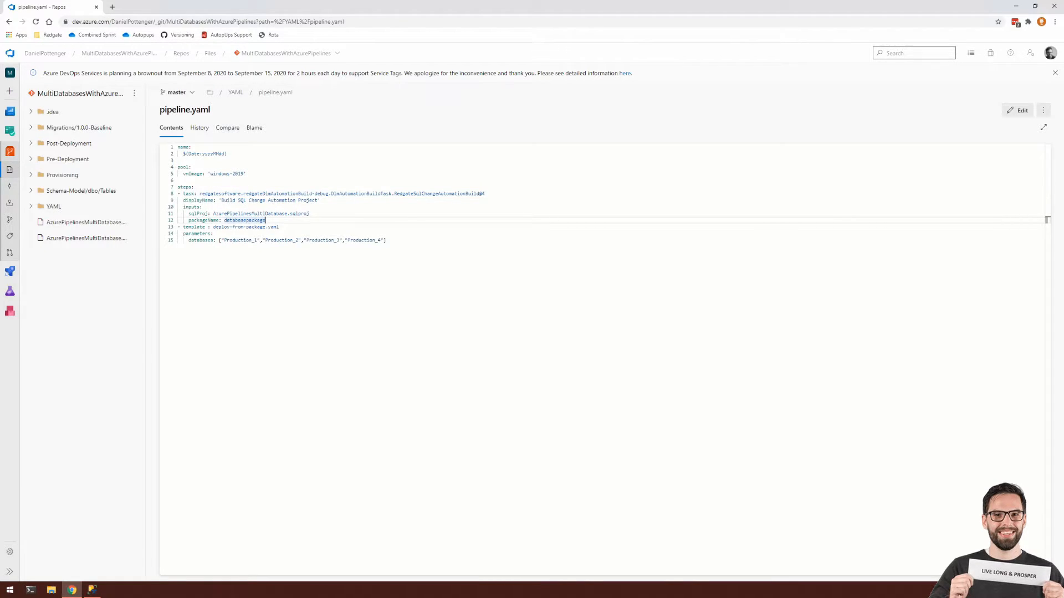
pyautogui.doubleClick(244, 221)
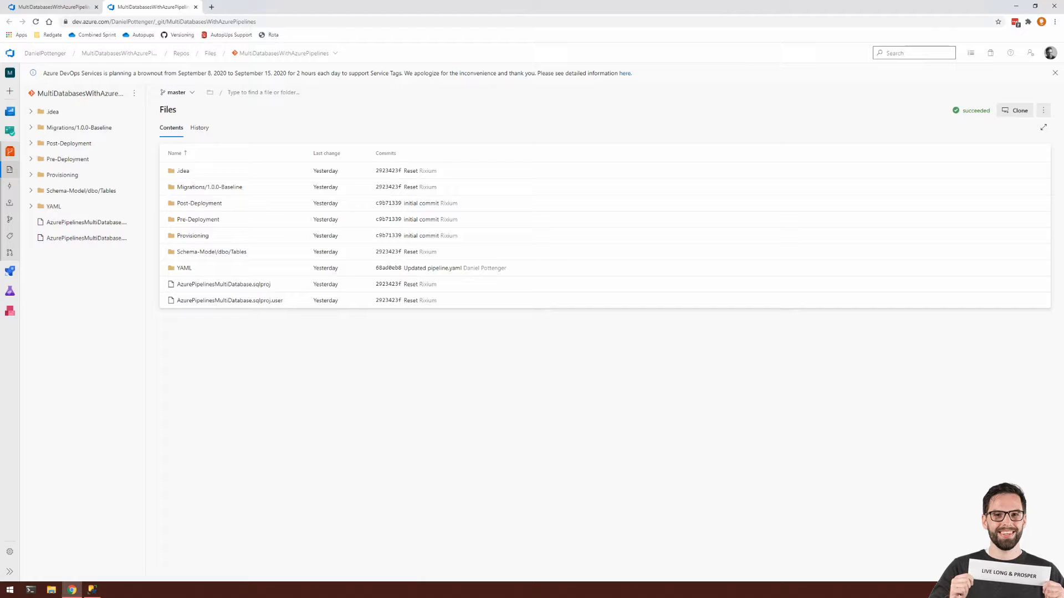
pyautogui.moveTo(230, 367)
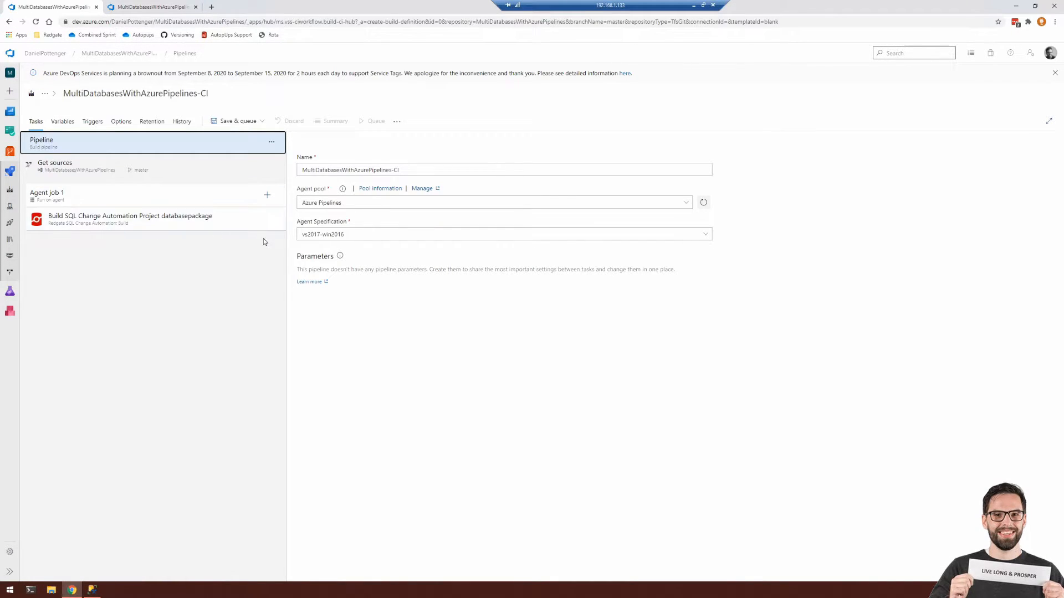
# - View the classic CI pipeline's SQL Change Automation build task as YAML
pyautogui.click(130, 219)
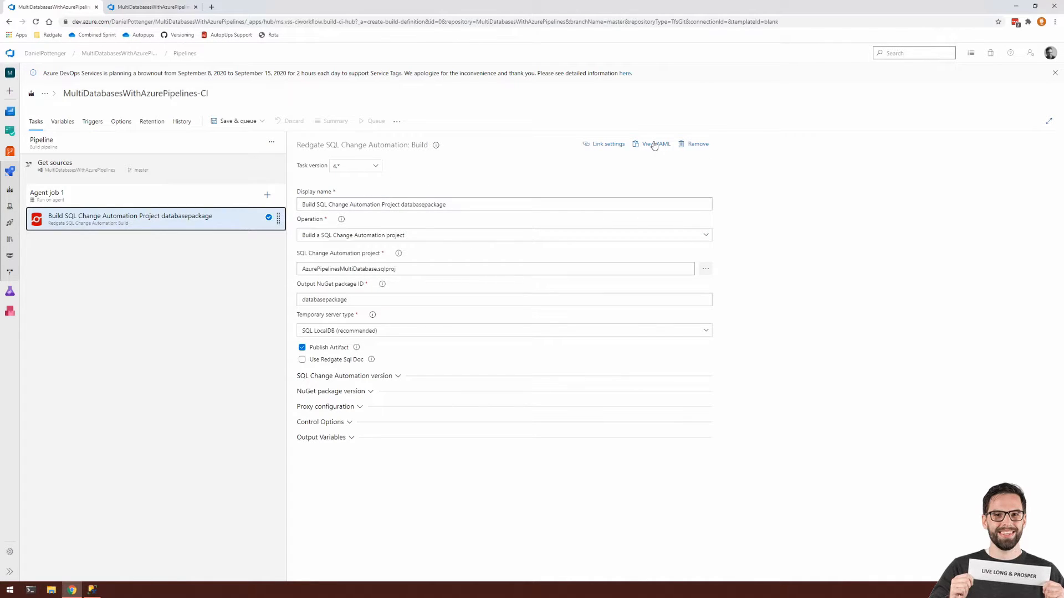
pyautogui.click(655, 144)
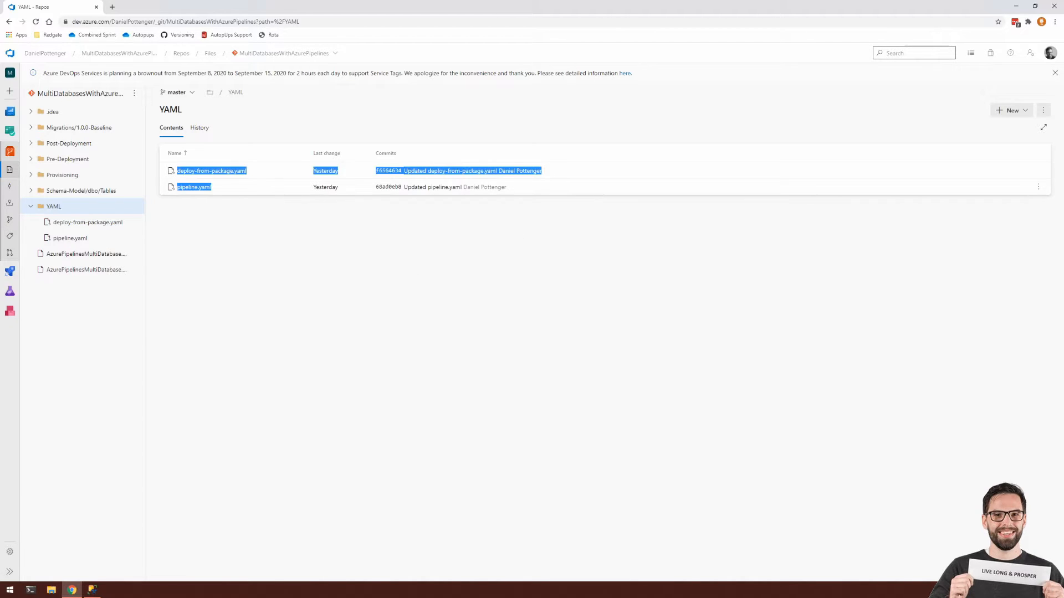
# - Create a new pipeline from Azure Repos Git using the MultiDatabasesWithAzurePipelines repository
pyautogui.click(269, 226)
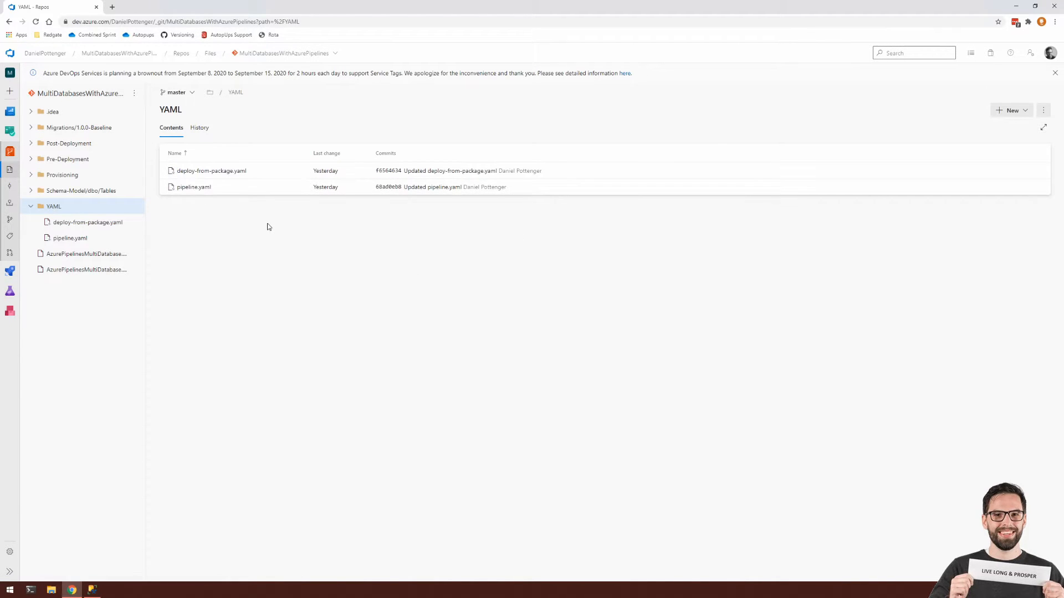
pyautogui.click(10, 189)
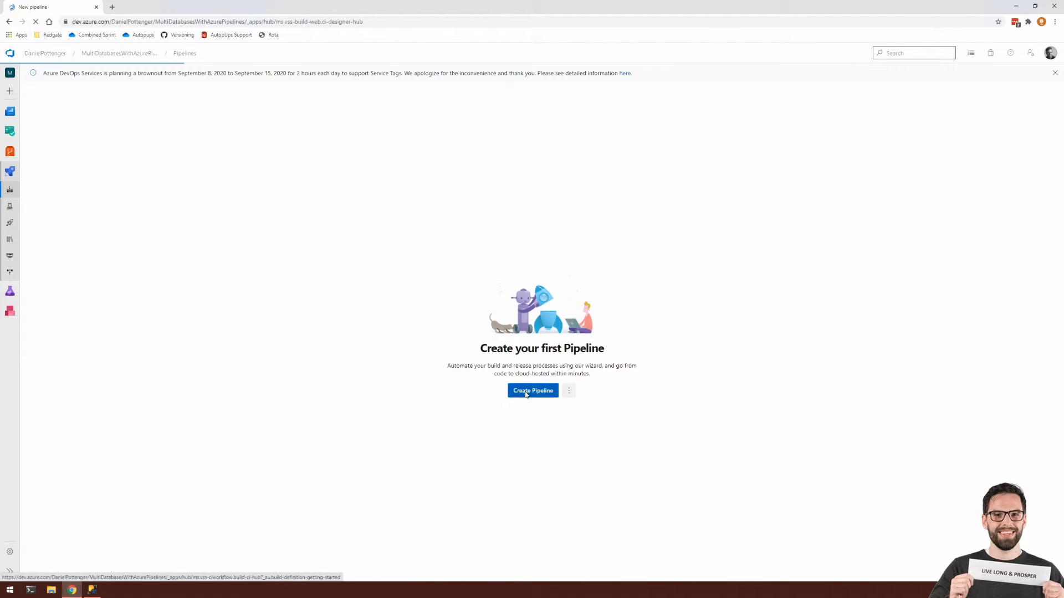
pyautogui.click(532, 391)
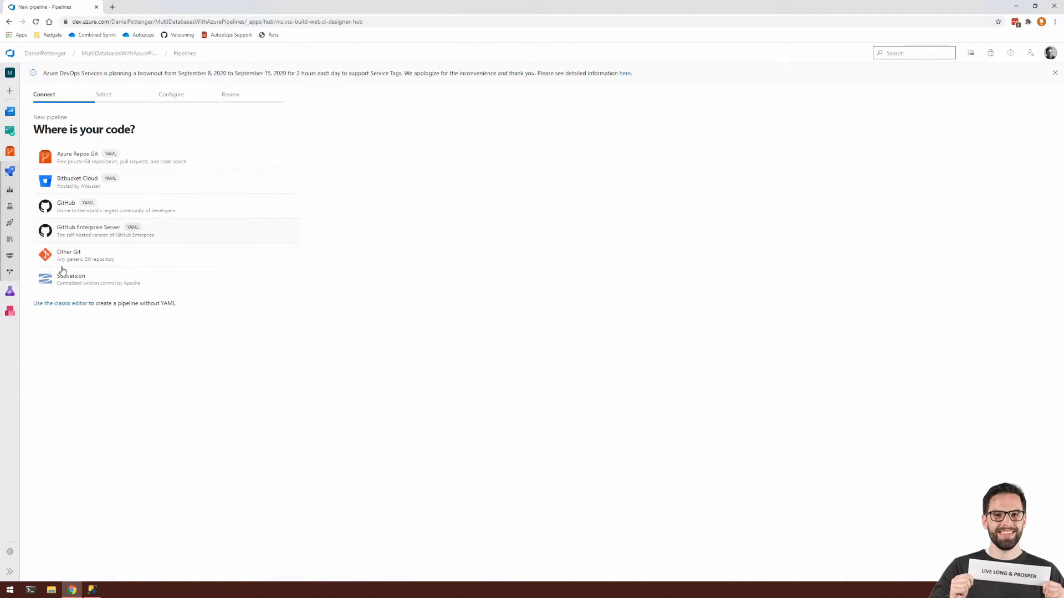
pyautogui.moveTo(96, 289)
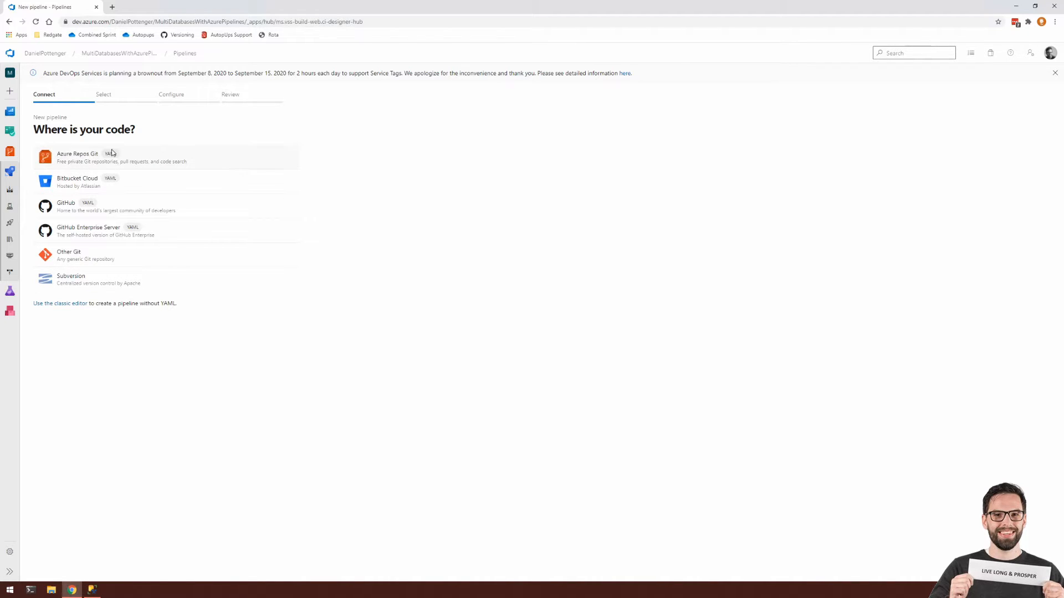
pyautogui.click(77, 157)
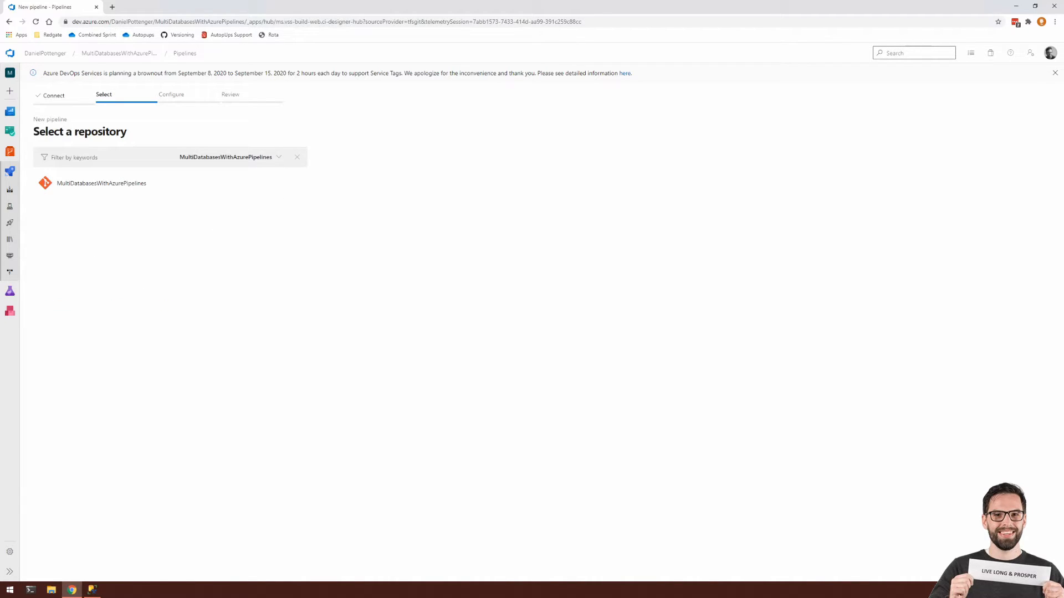
pyautogui.click(101, 184)
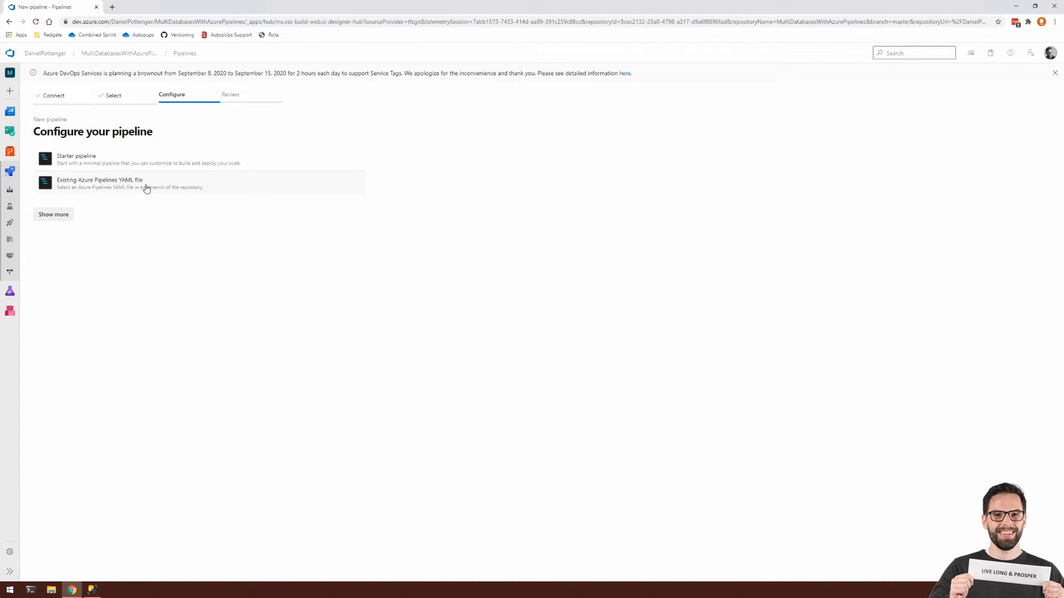
pyautogui.moveTo(117, 185)
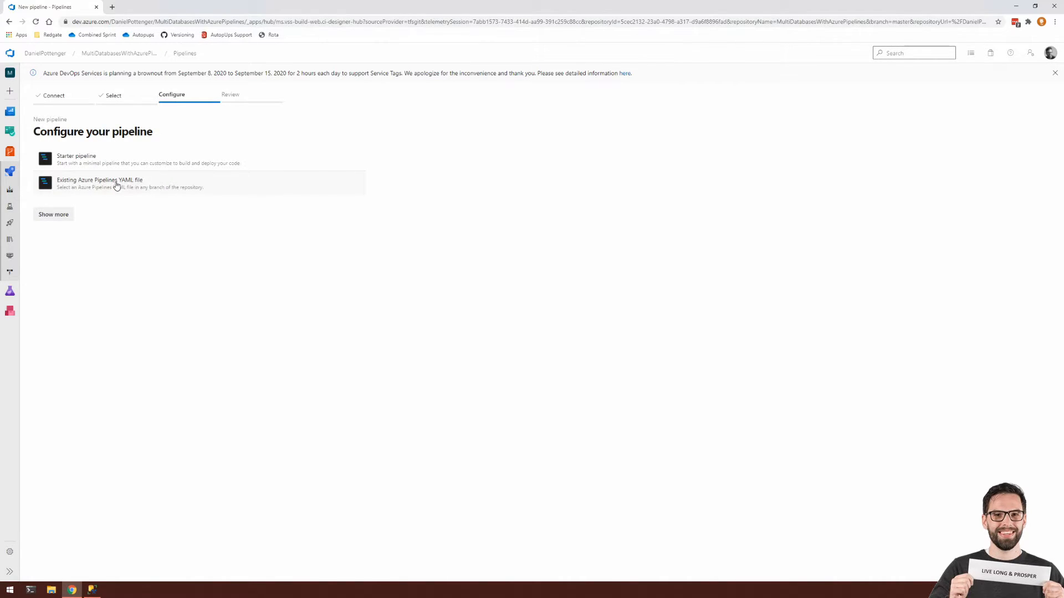
# - Base the pipeline on the existing /YAML/pipeline.yaml file and review its YAML
pyautogui.click(101, 182)
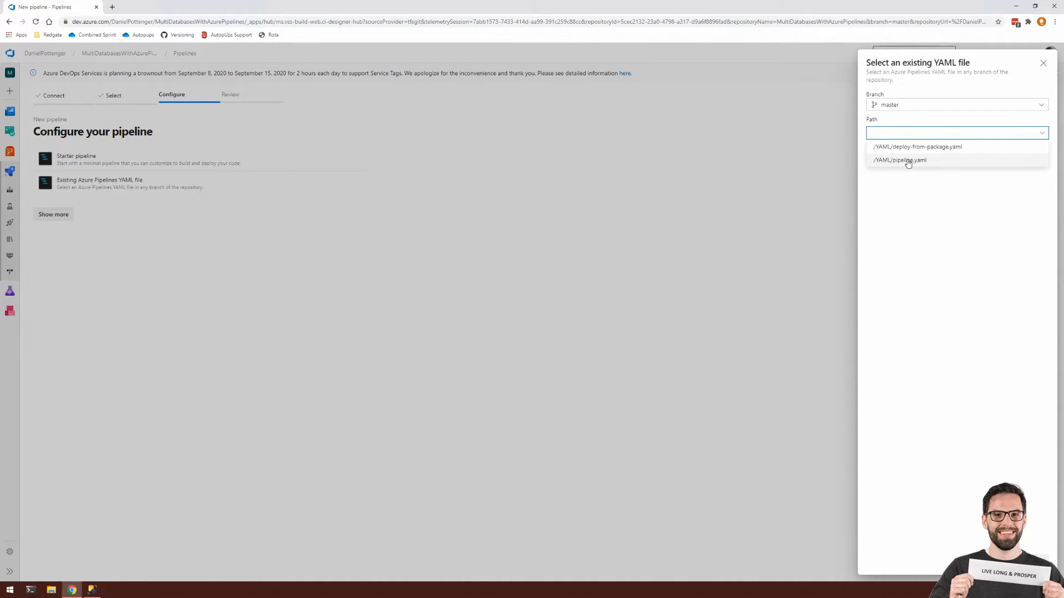
pyautogui.click(906, 159)
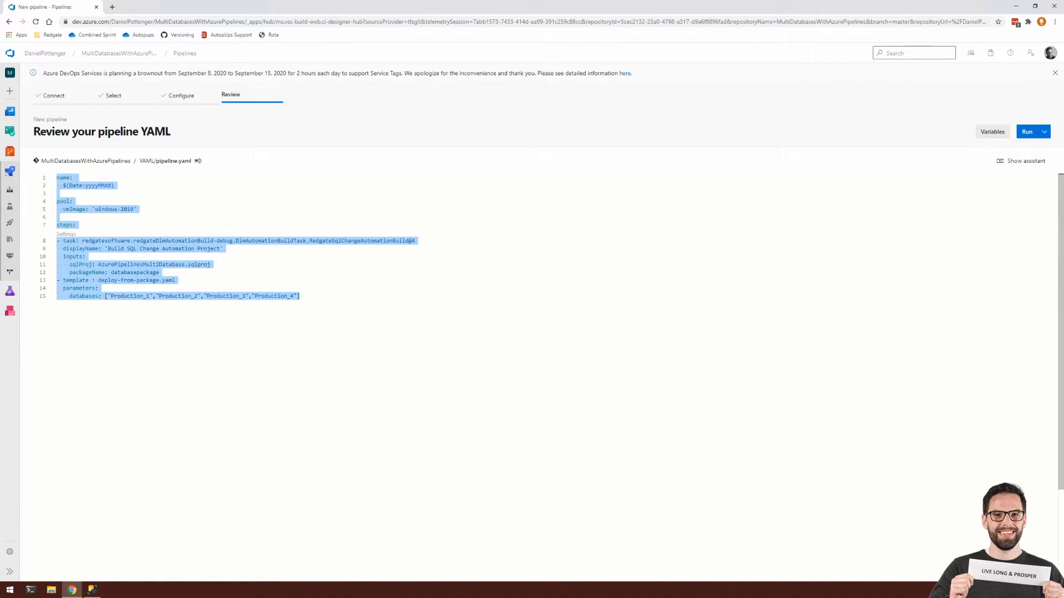
pyautogui.click(298, 295)
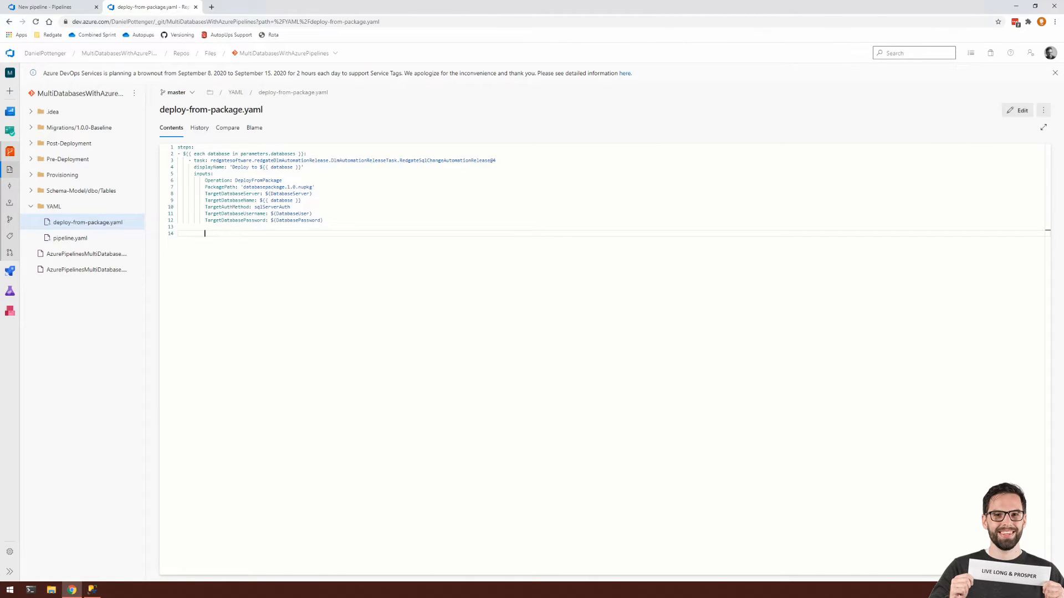
pyautogui.doubleClick(210, 110)
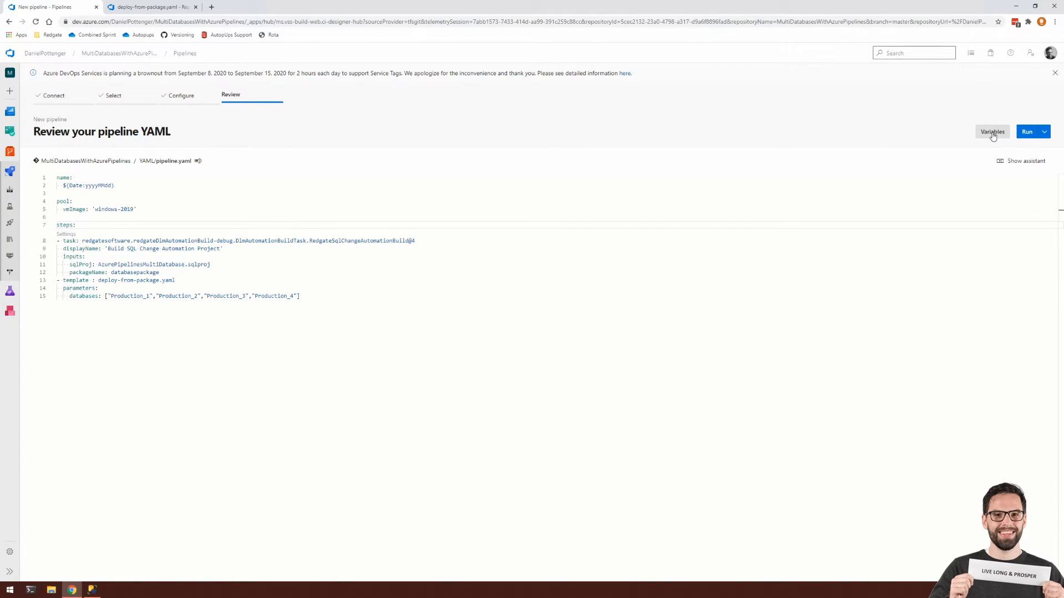
pyautogui.click(991, 132)
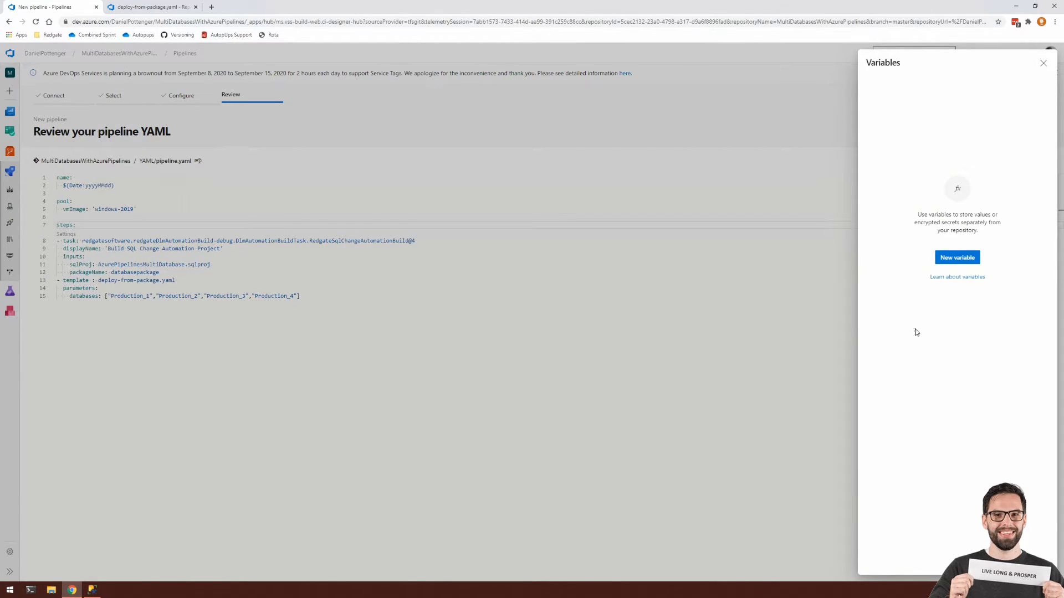
pyautogui.moveTo(950, 153)
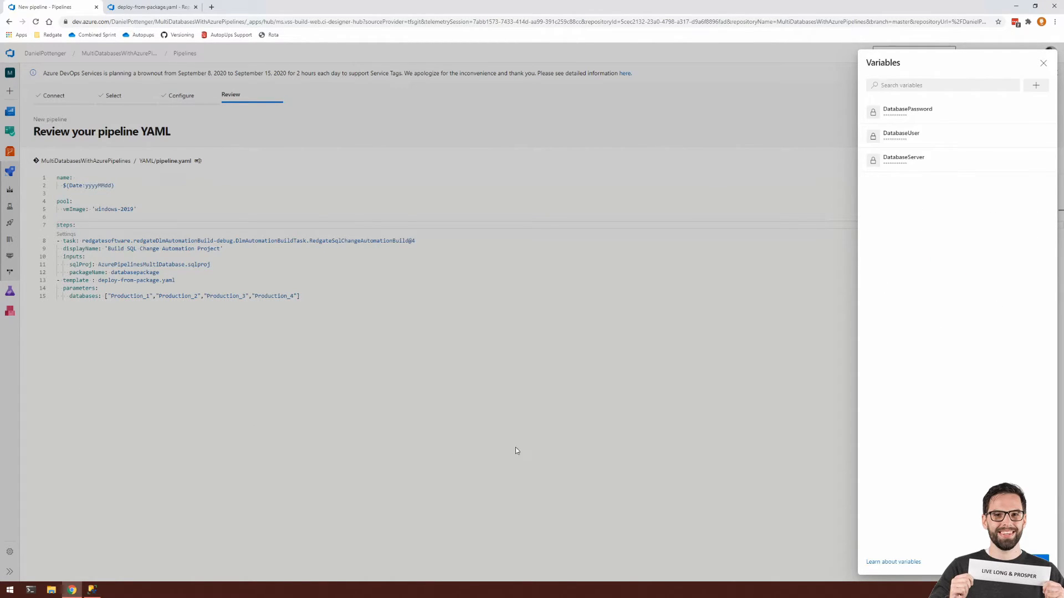
pyautogui.moveTo(1005, 479)
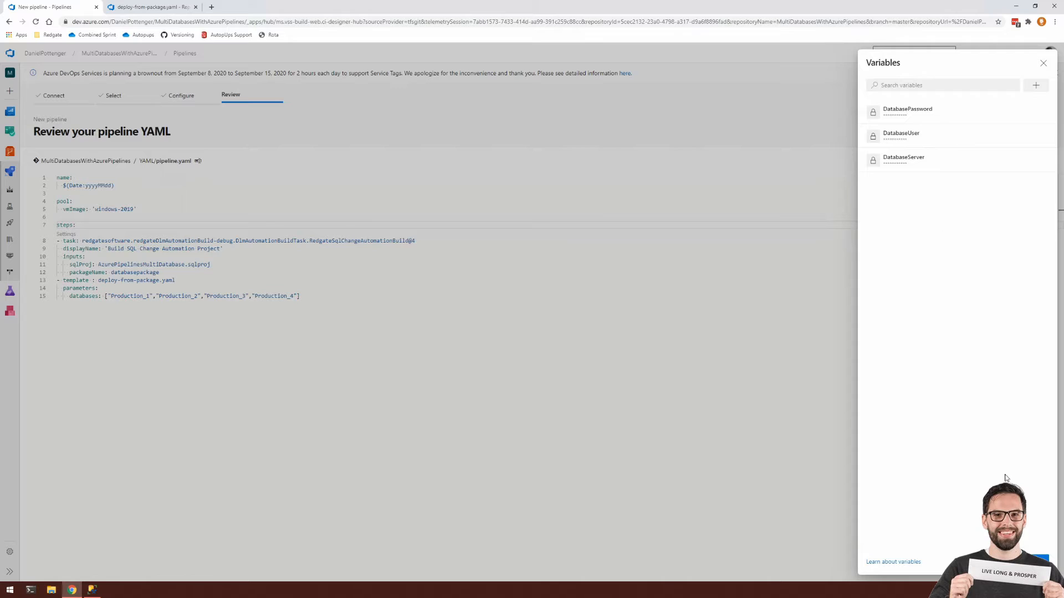
pyautogui.click(1042, 62)
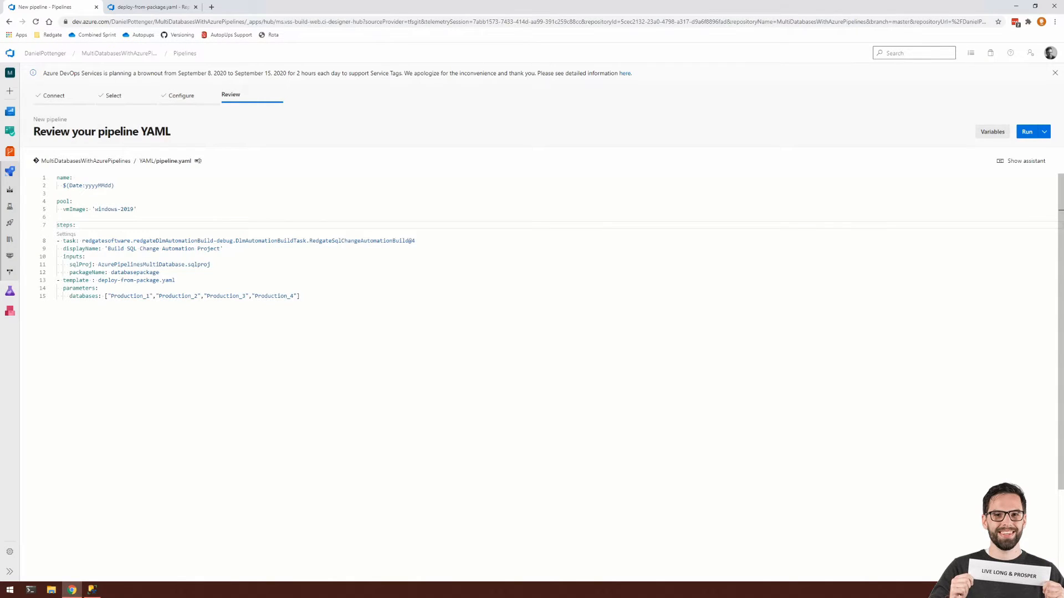
# - Run the new pipeline and read the Deploy to Production_1, 2 and 3 step logs
pyautogui.click(1028, 131)
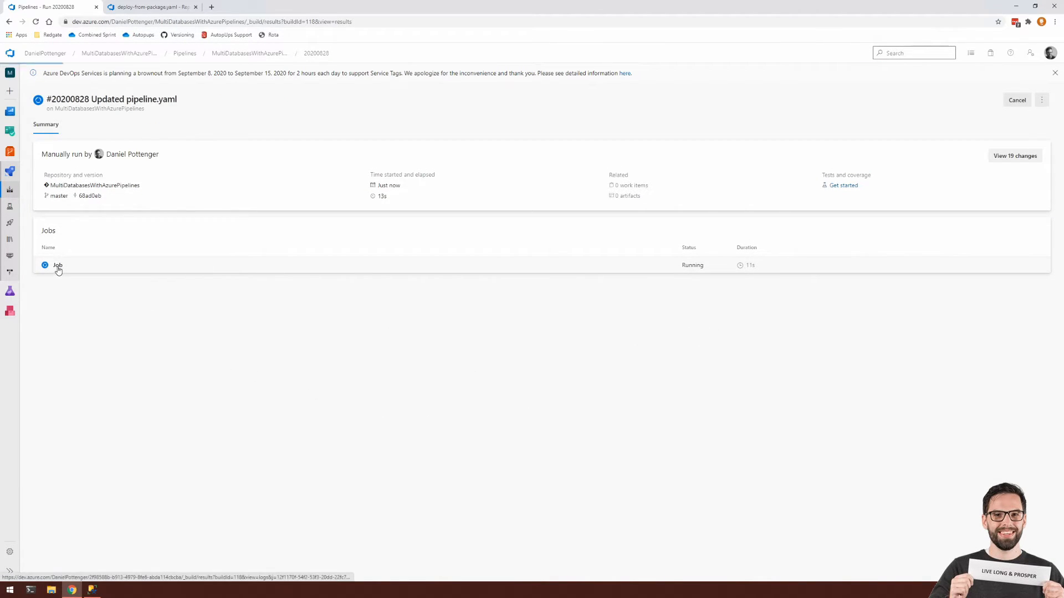
pyautogui.click(58, 265)
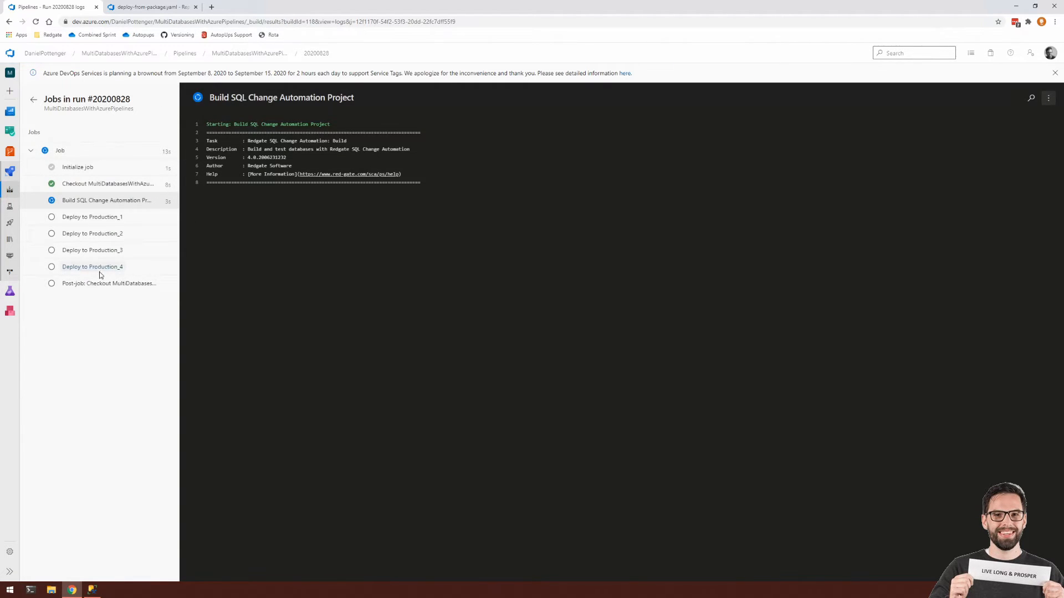
pyautogui.moveTo(127, 276)
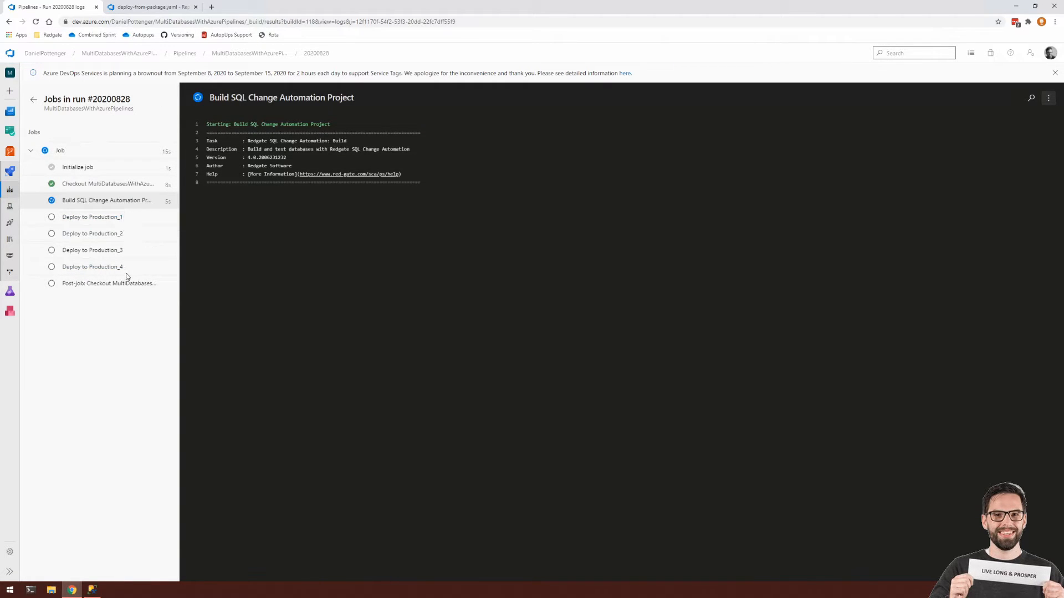
pyautogui.moveTo(116, 277)
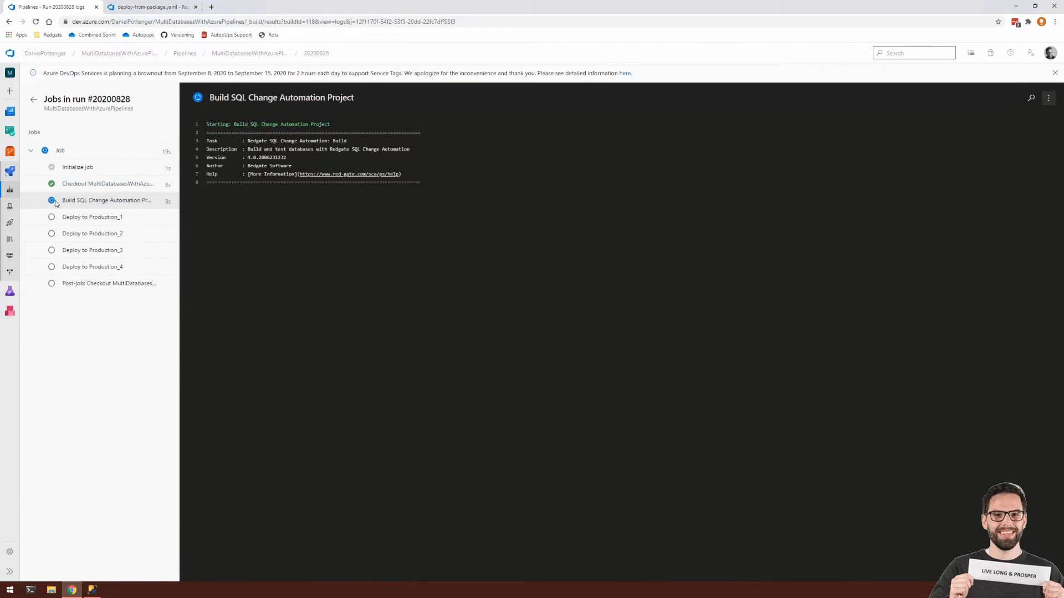
pyautogui.moveTo(73, 204)
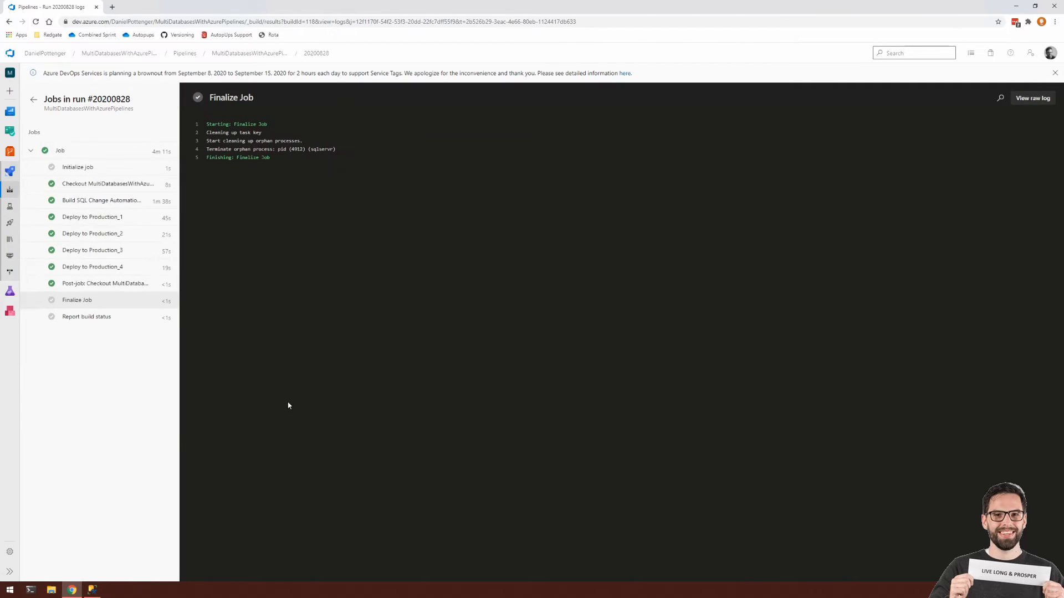
pyautogui.moveTo(106, 221)
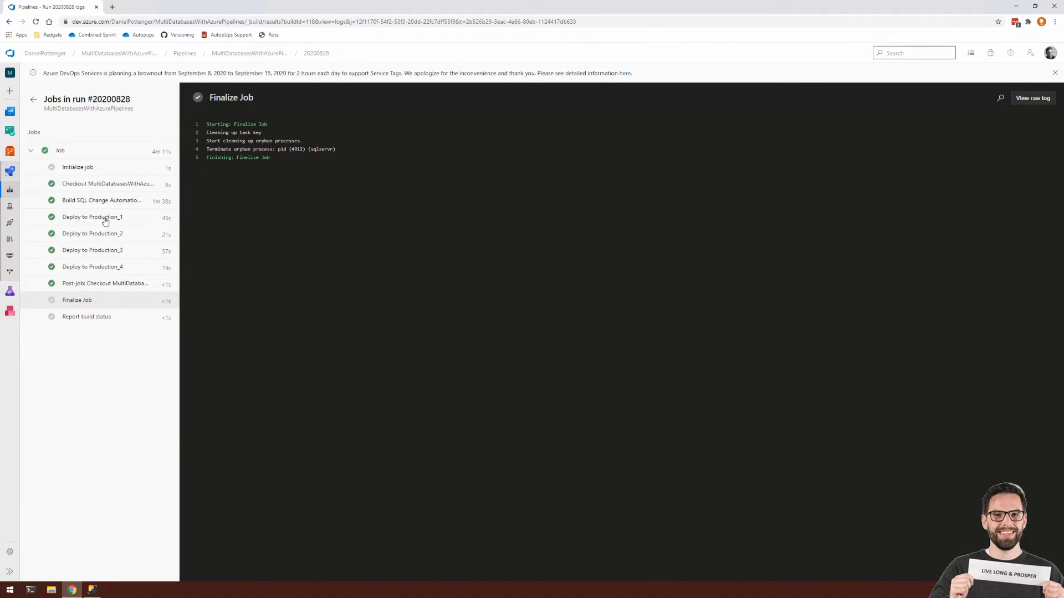
pyautogui.click(92, 217)
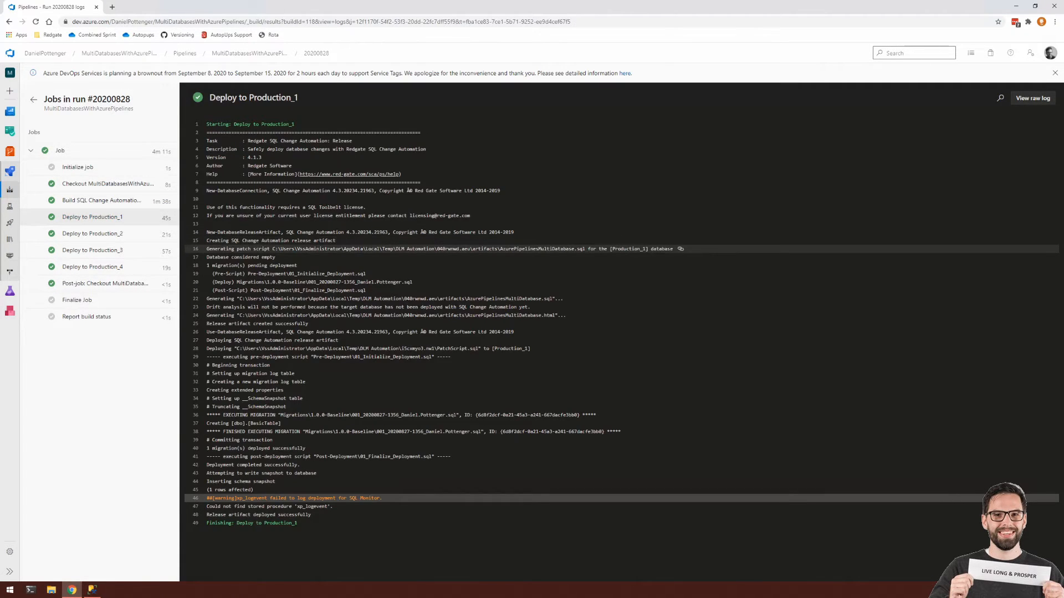
pyautogui.click(92, 234)
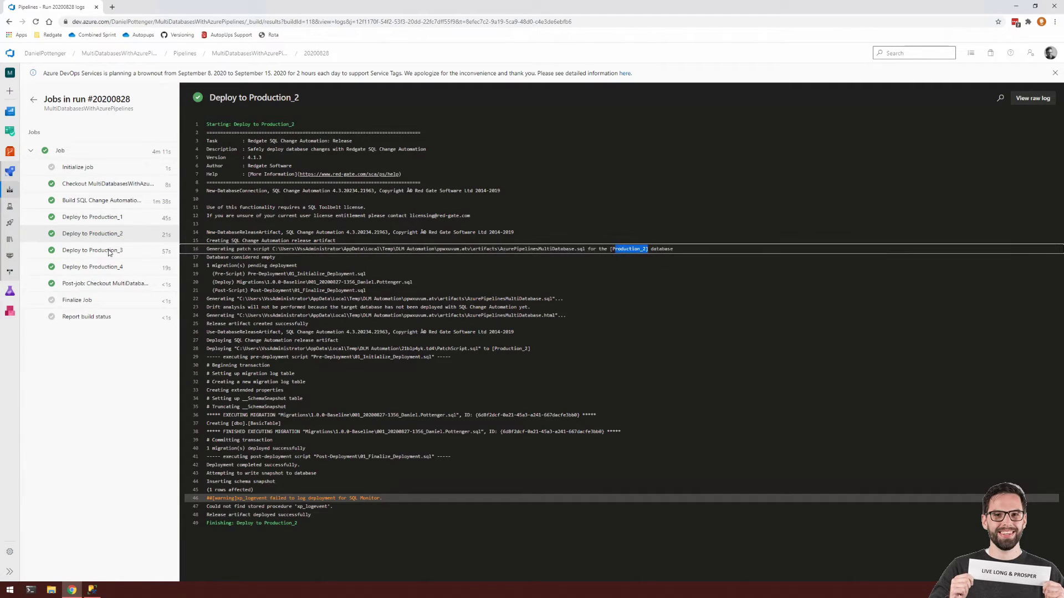
pyautogui.click(92, 250)
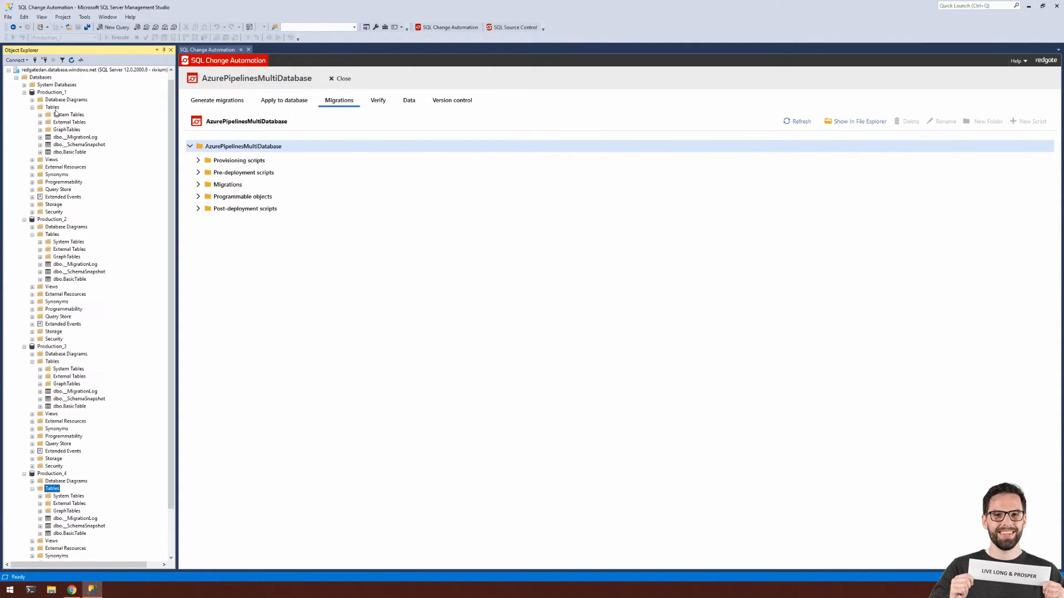
# - Check Production_1 through Production_4 for dbo.BasicTable, then return to the browser
pyautogui.click(52, 107)
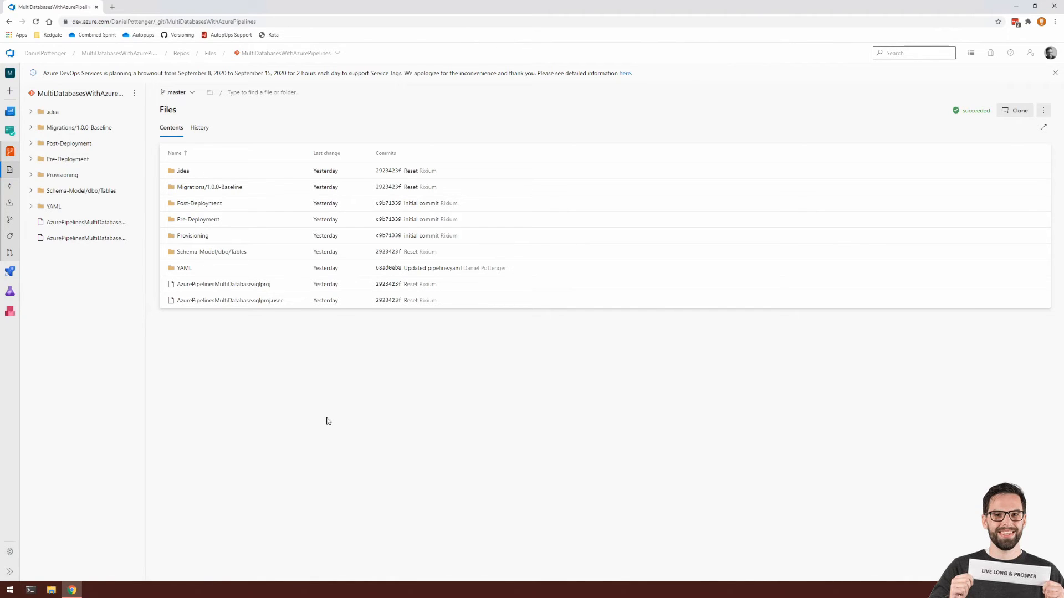
pyautogui.moveTo(96, 467)
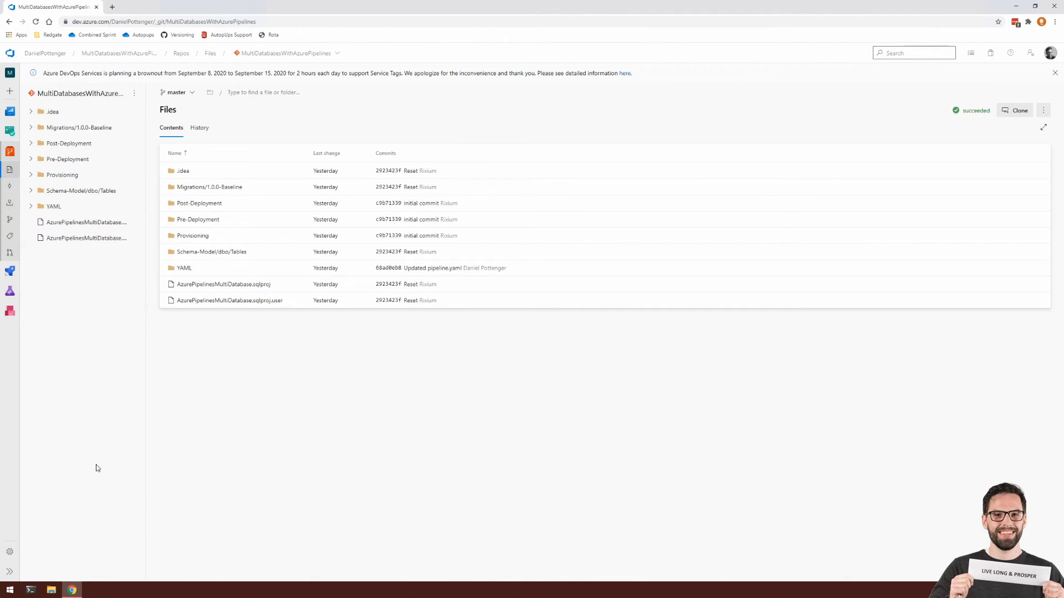
# - In Project settings > Service connections, start a new service connection
pyautogui.click(9, 552)
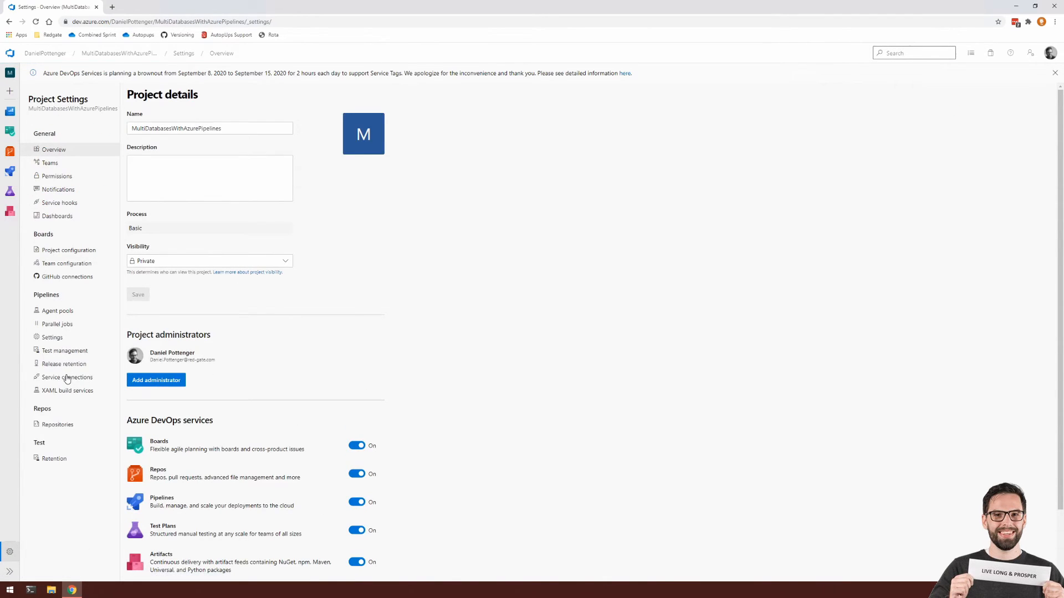
pyautogui.click(67, 377)
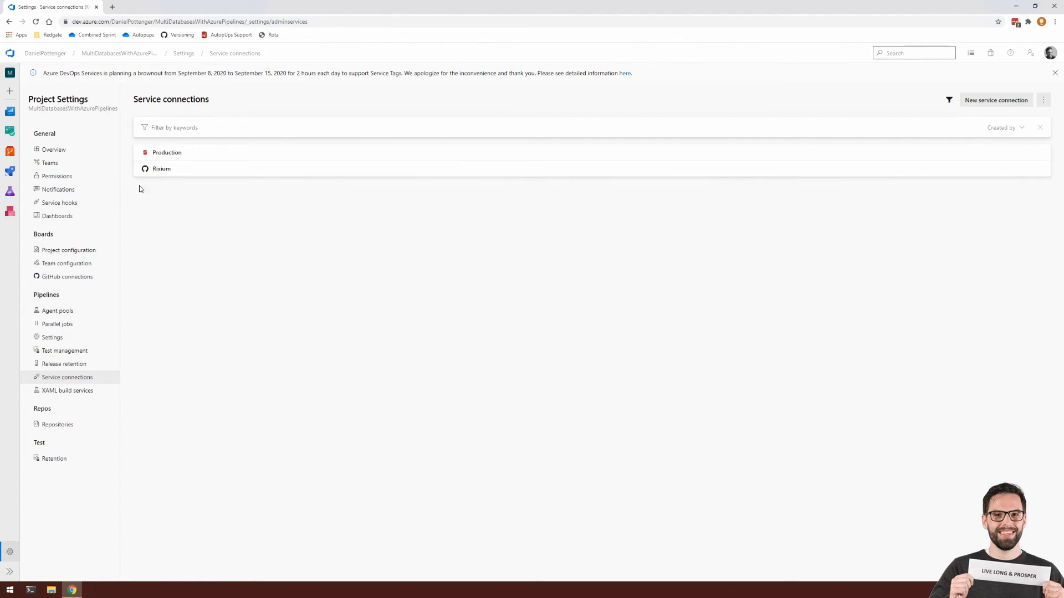
pyautogui.moveTo(187, 189)
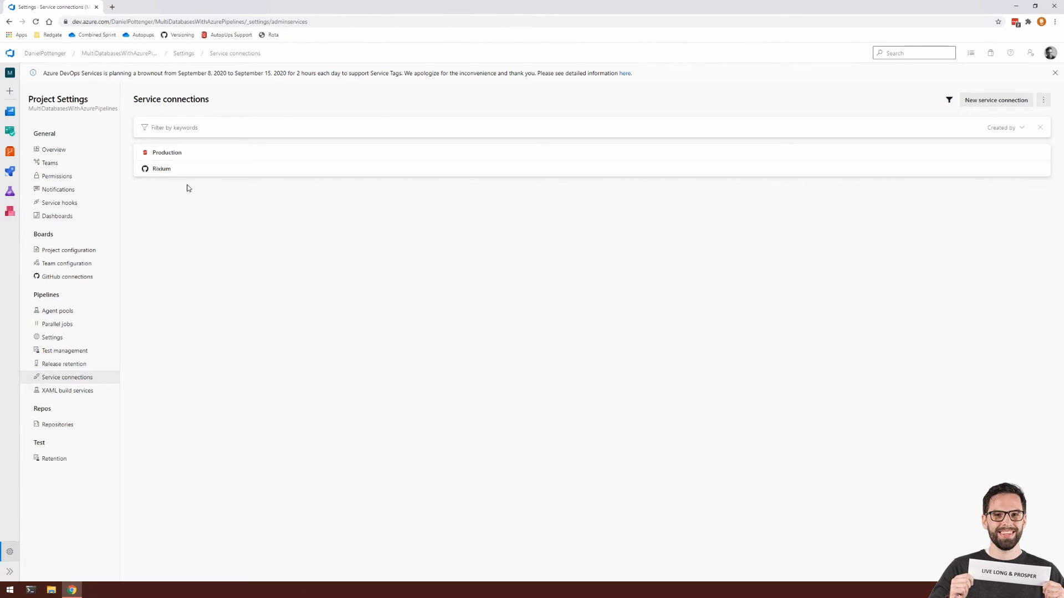
pyautogui.moveTo(245, 146)
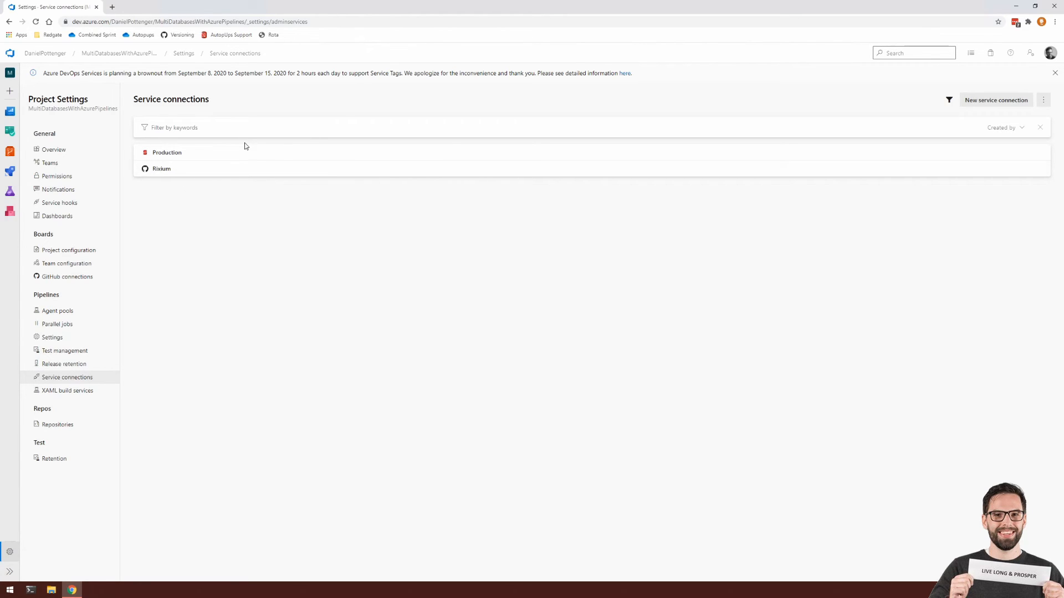
pyautogui.click(996, 99)
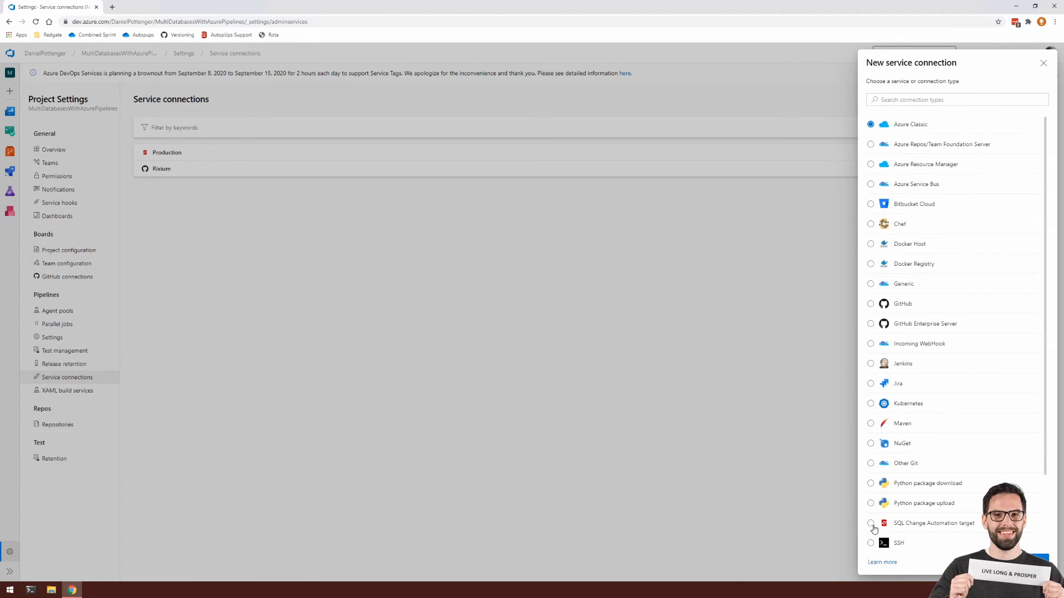
# - Inspect the SQL Change Automation target connection form and its authentication method options
pyautogui.click(870, 523)
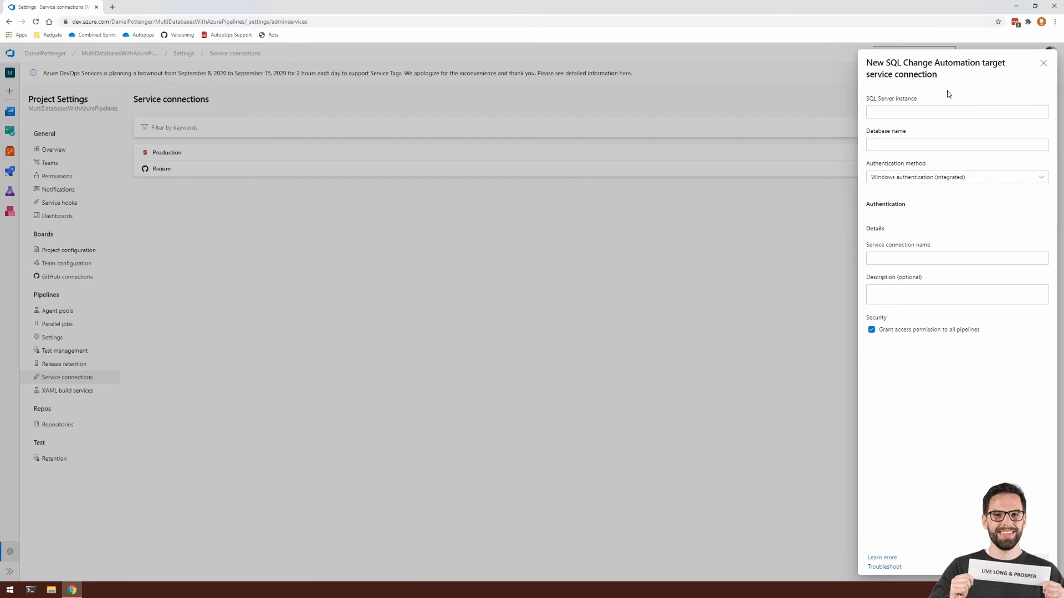
pyautogui.doubleClick(885, 132)
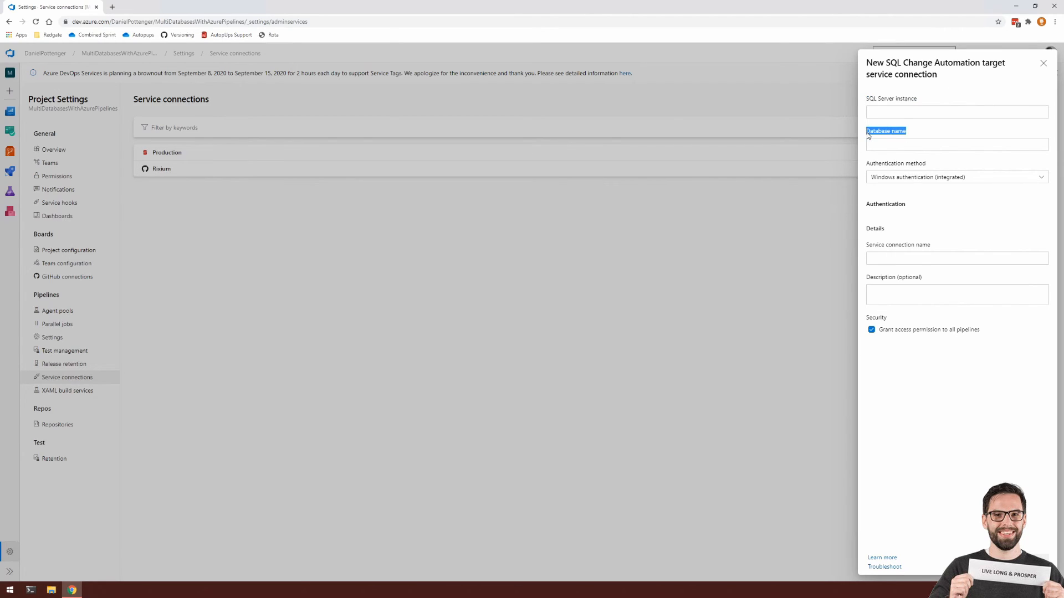
pyautogui.click(956, 177)
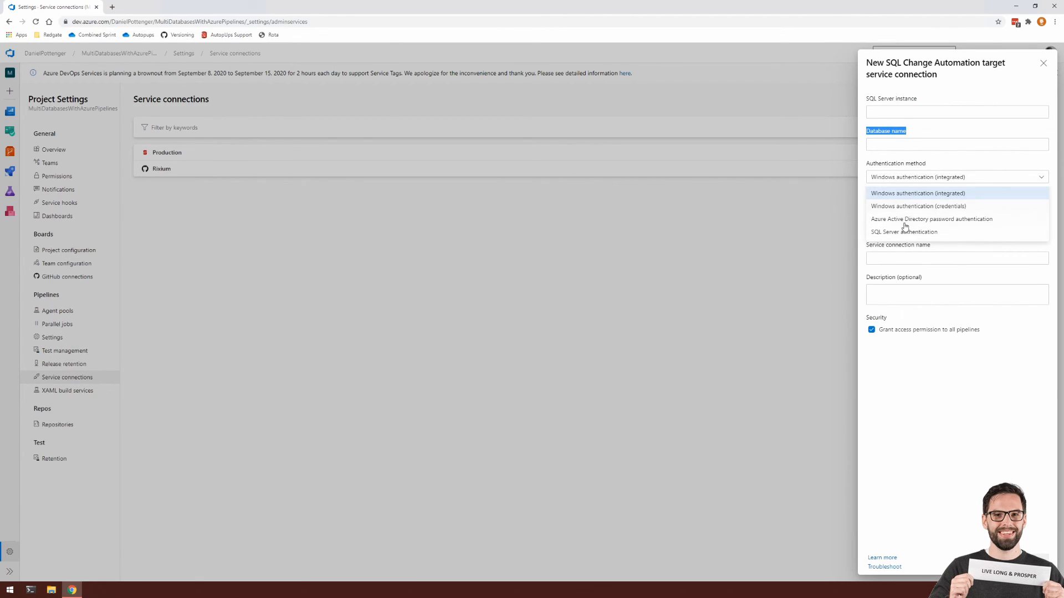
pyautogui.click(917, 193)
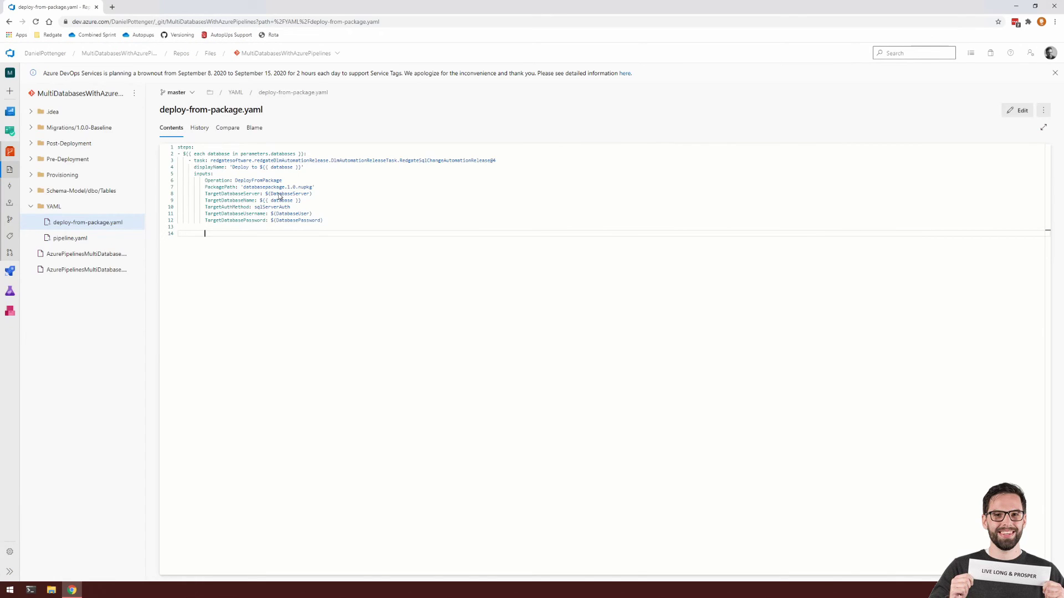
pyautogui.moveTo(731, 135)
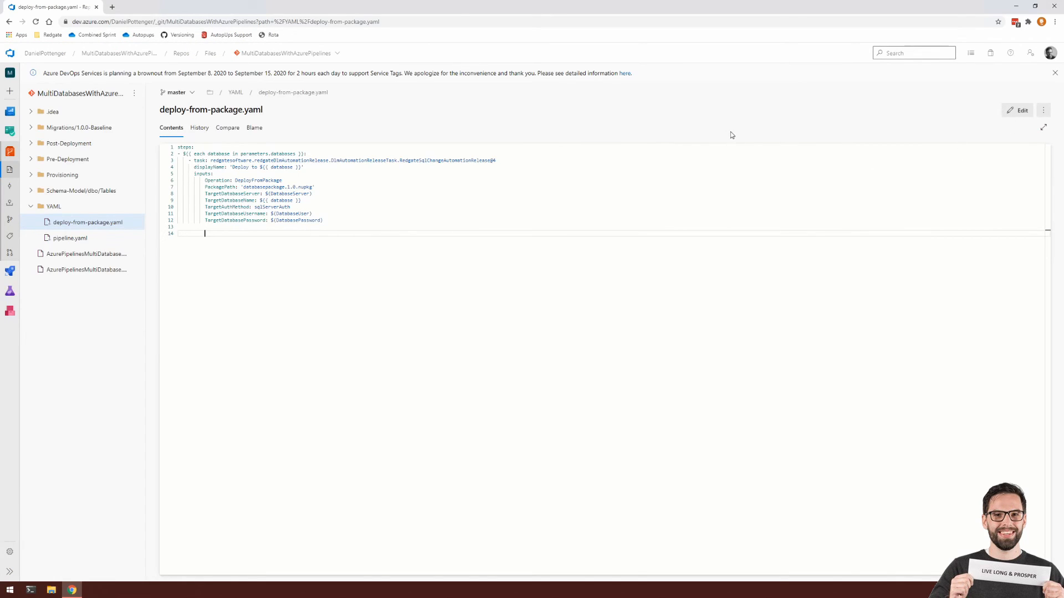
# - Replace the server and login inputs with TargetDatabaseConnectionType: serviceConnection, connection name ${{ database }}
pyautogui.click(1017, 110)
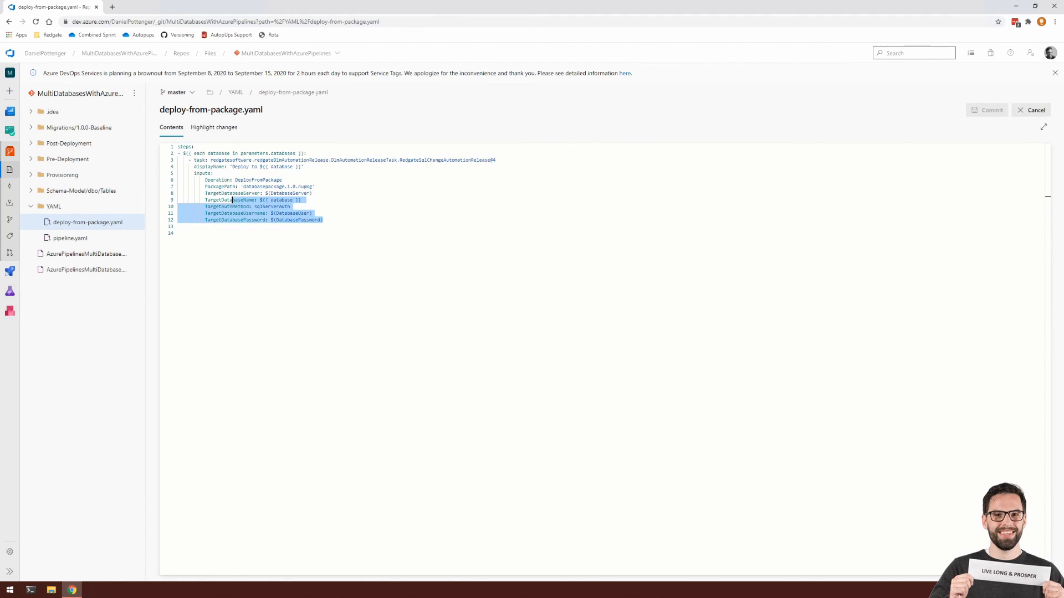
pyautogui.press('Delete')
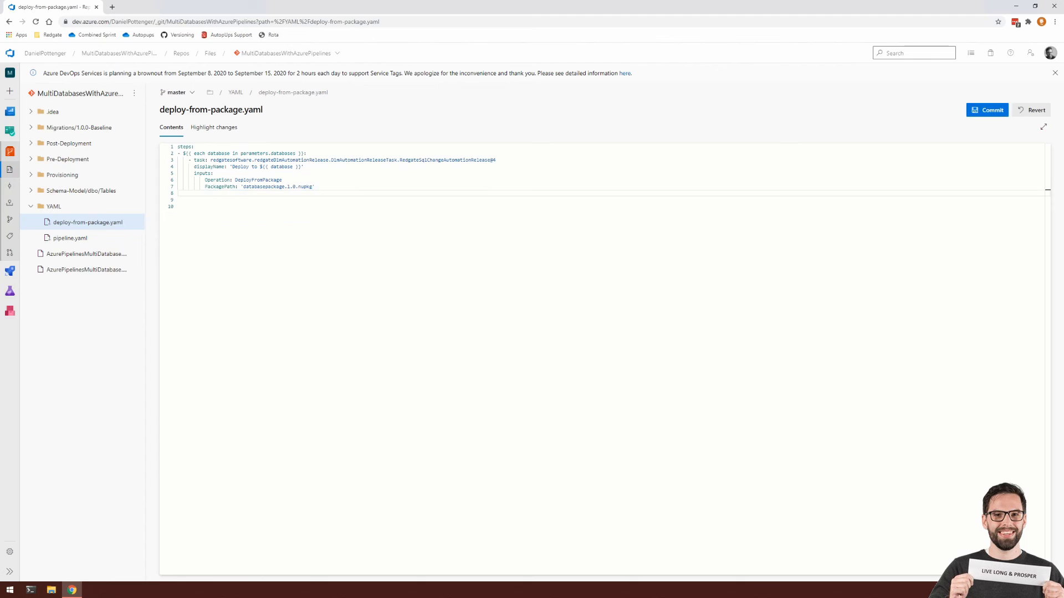
pyautogui.write('TargetDatabaseConnectionType: serviceConnection')
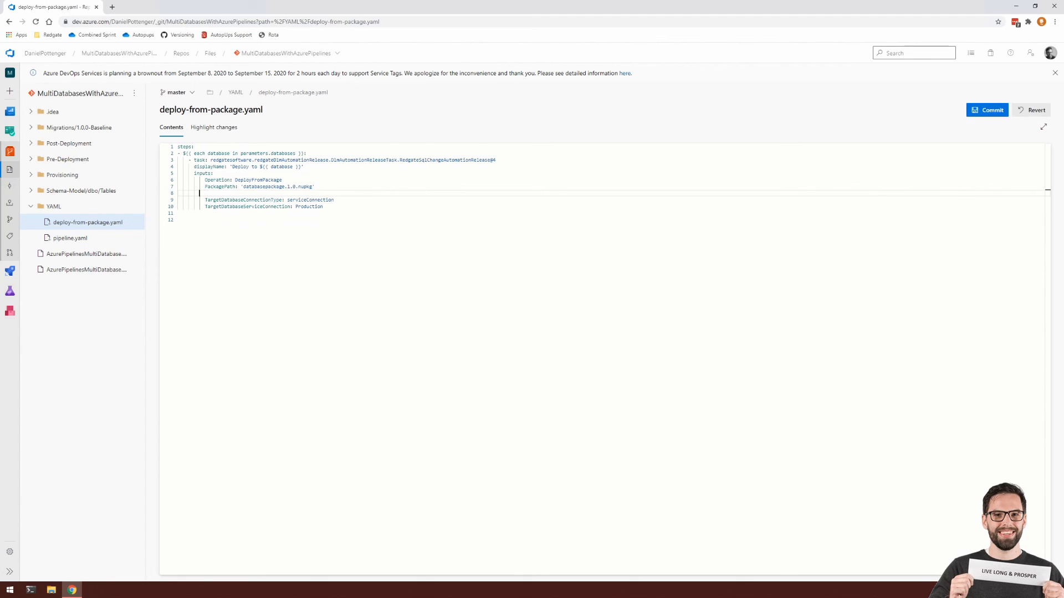
pyautogui.press('Backspace')
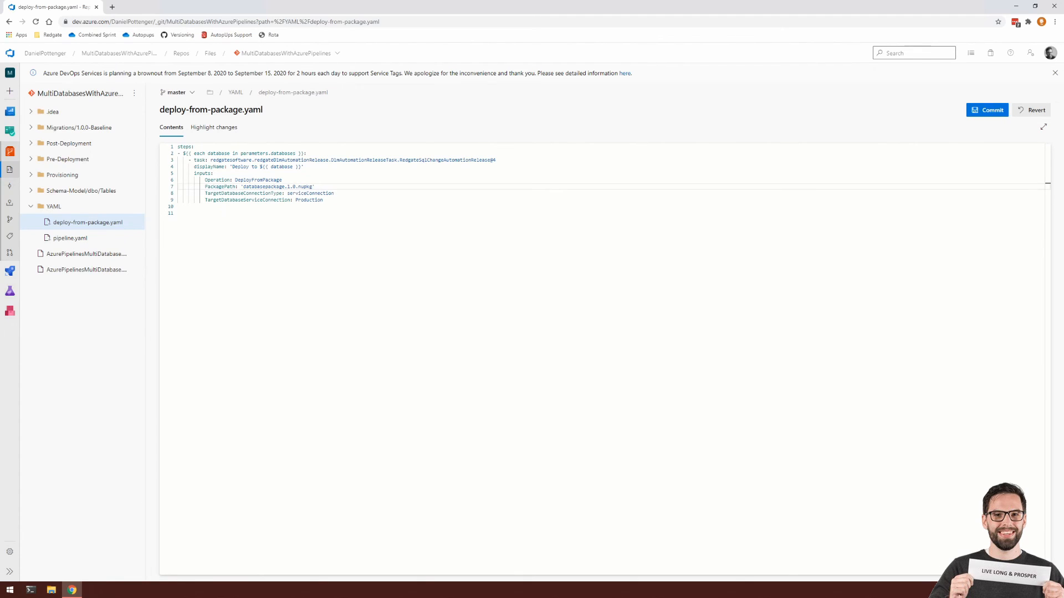
pyautogui.doubleClick(308, 200)
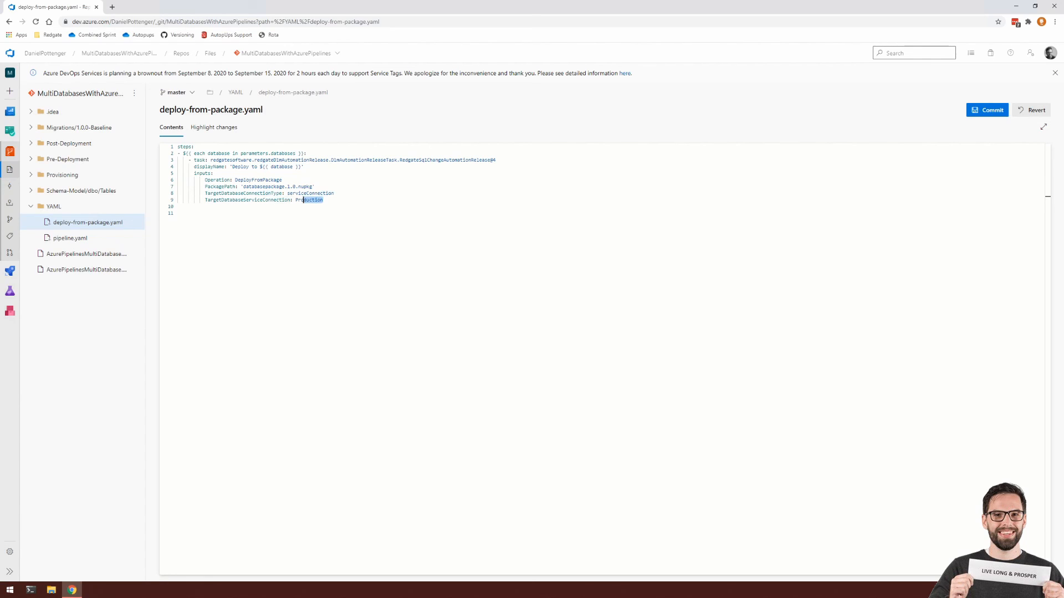
pyautogui.write('${{ database }}')
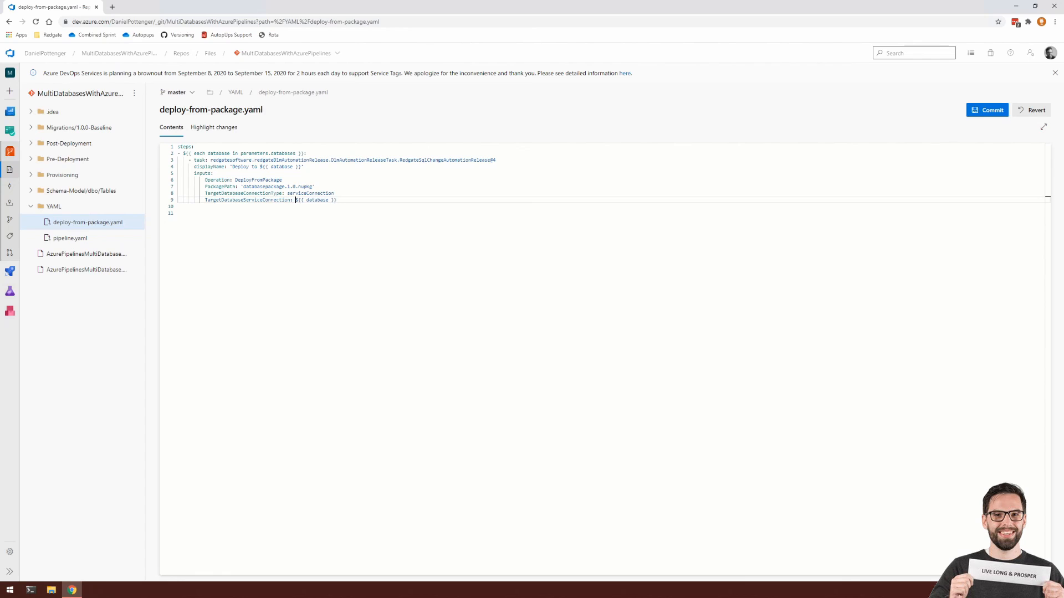